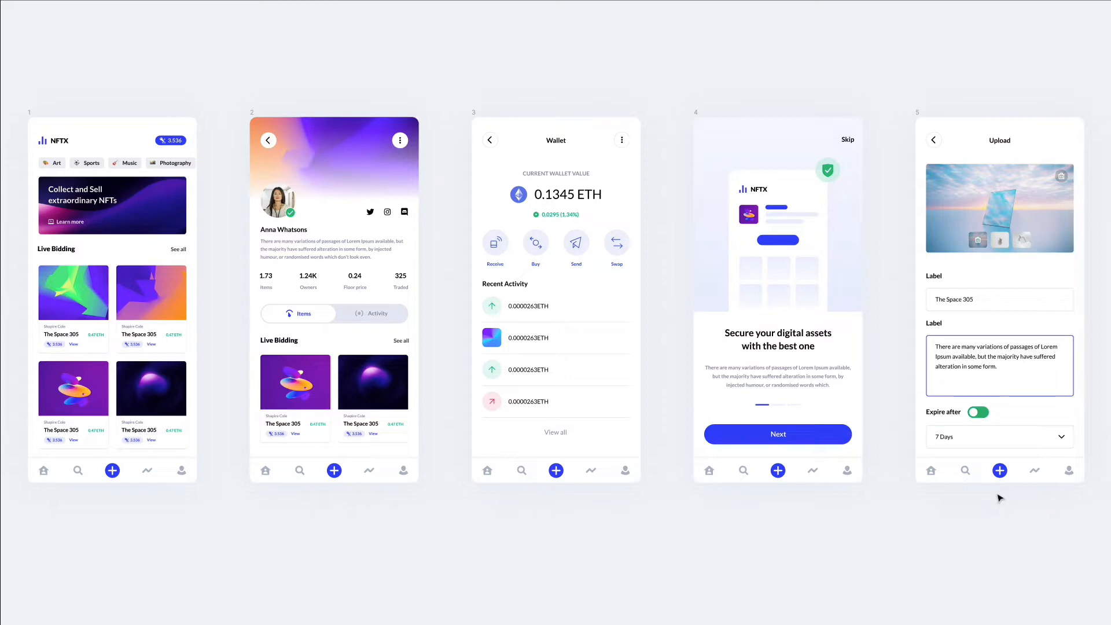
pyautogui.moveTo(1067, 498)
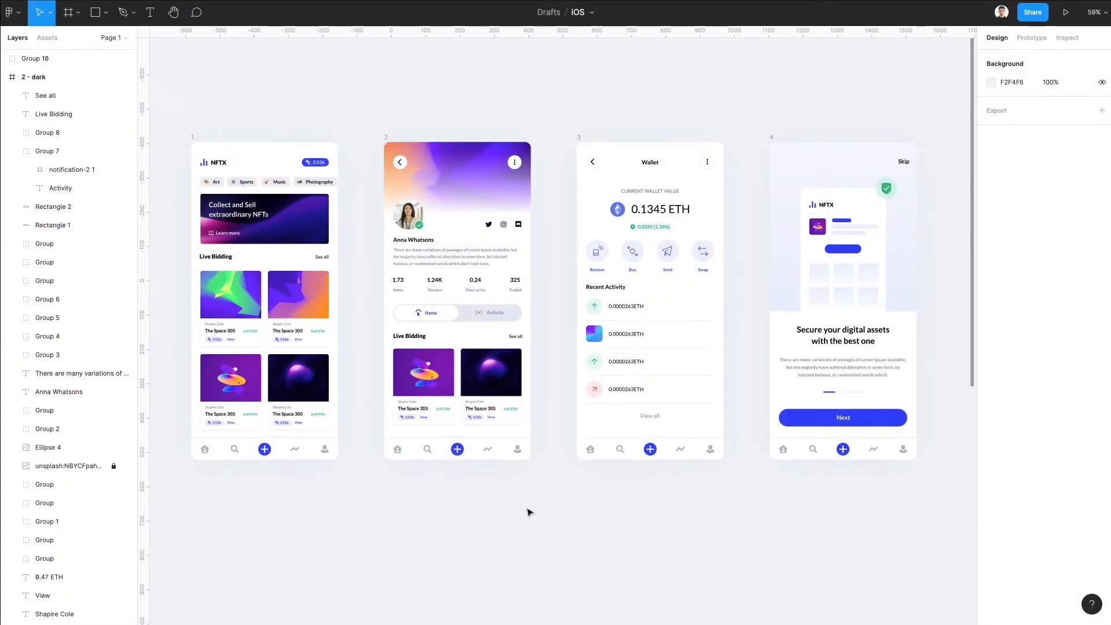
# Scroll the canvas right toward the Wallet screen frame to duplicate it
pyautogui.hscroll(3)
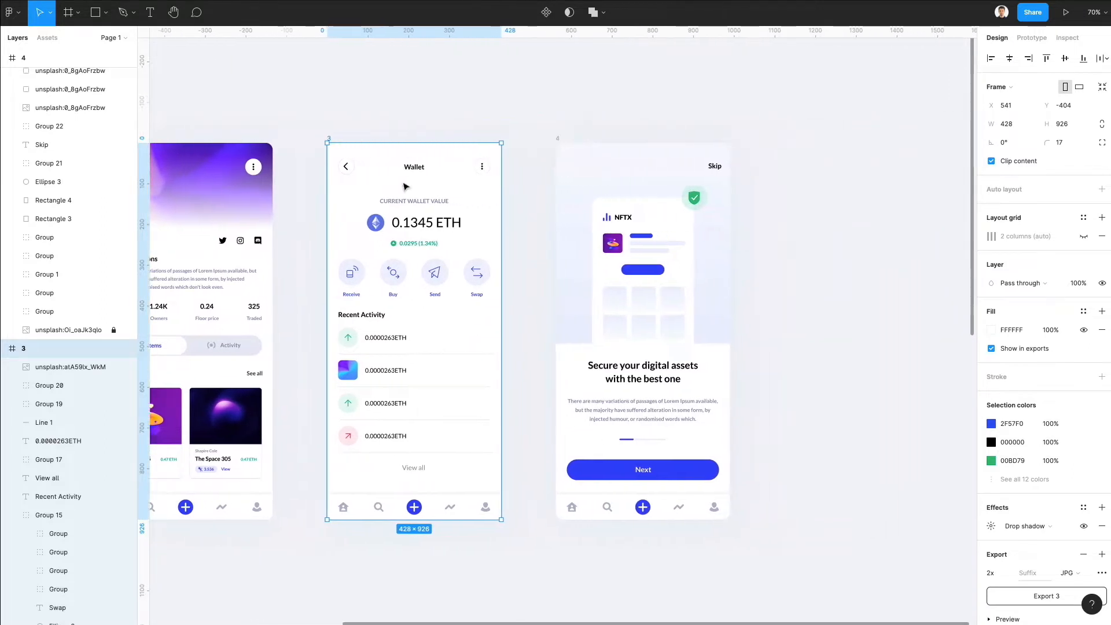
pyautogui.moveTo(399, 199)
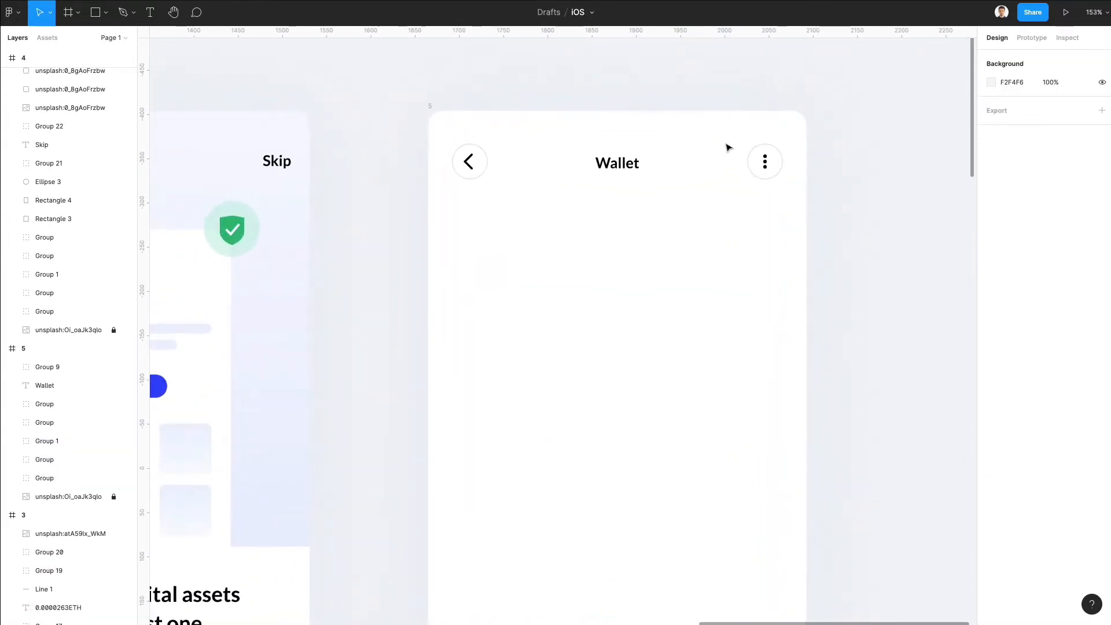
# Remove the three-dot header icon and rename the Wallet title to 'Upload'
pyautogui.click(26, 366)
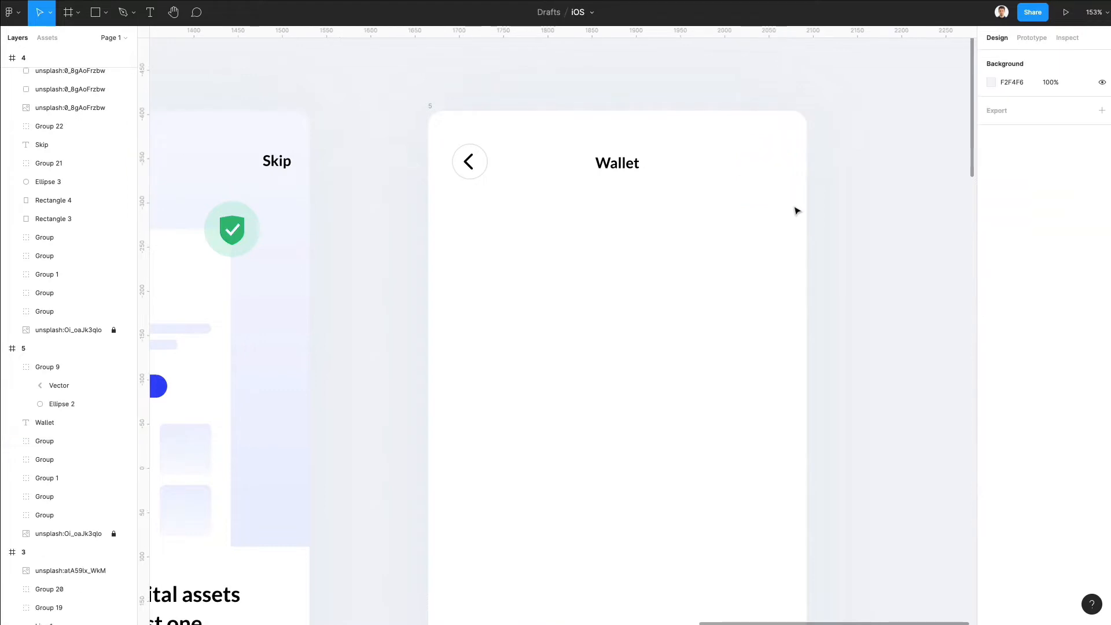
pyautogui.click(616, 163)
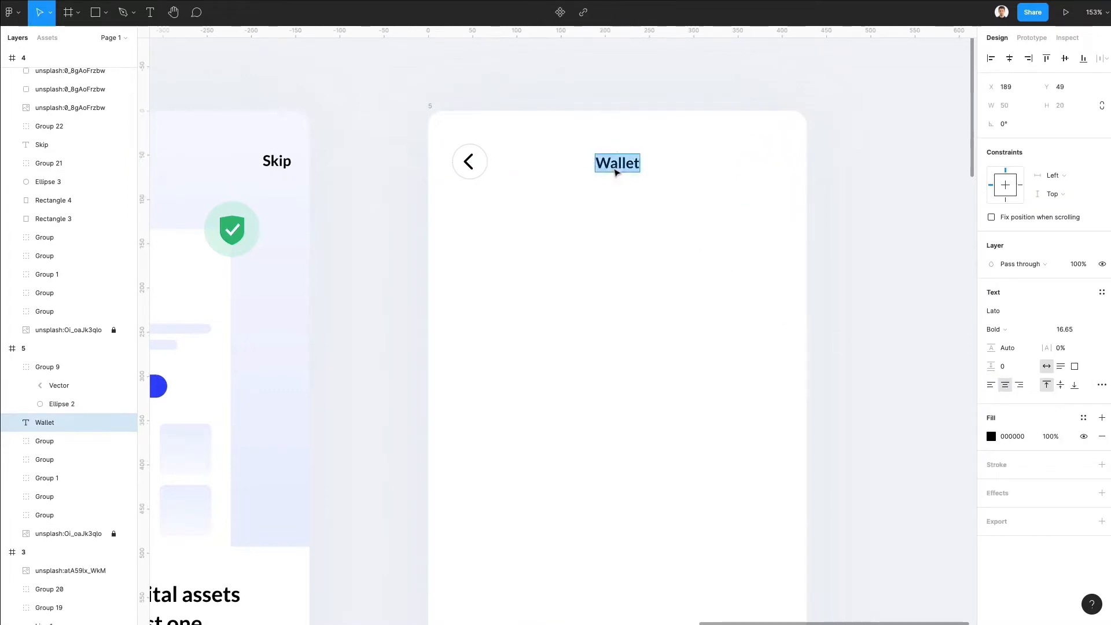
pyautogui.write('Upload')
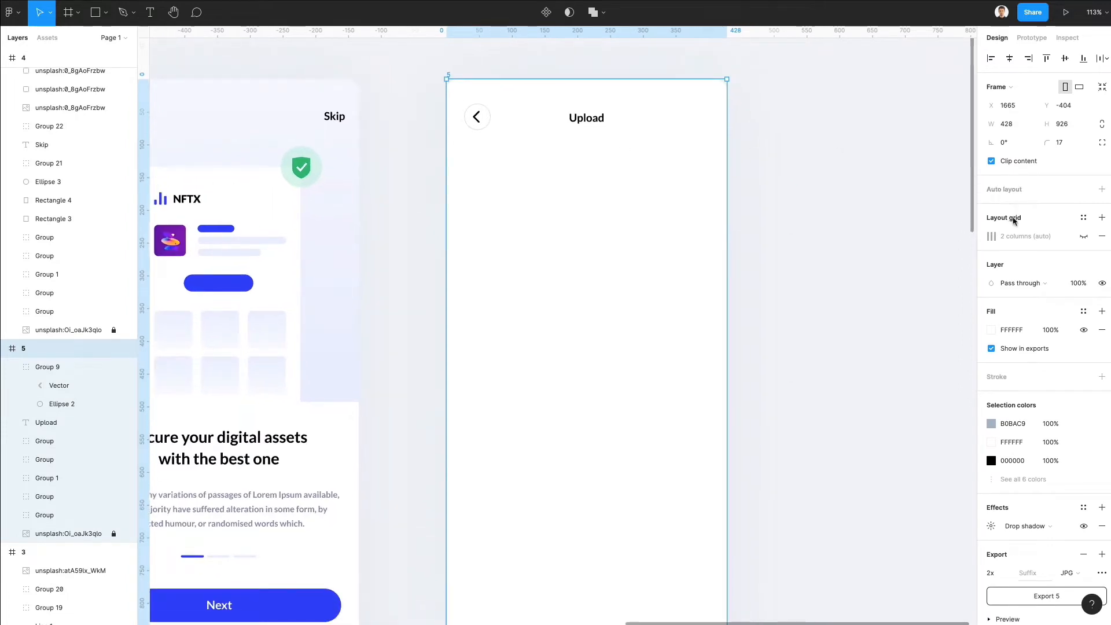
pyautogui.moveTo(1082, 237)
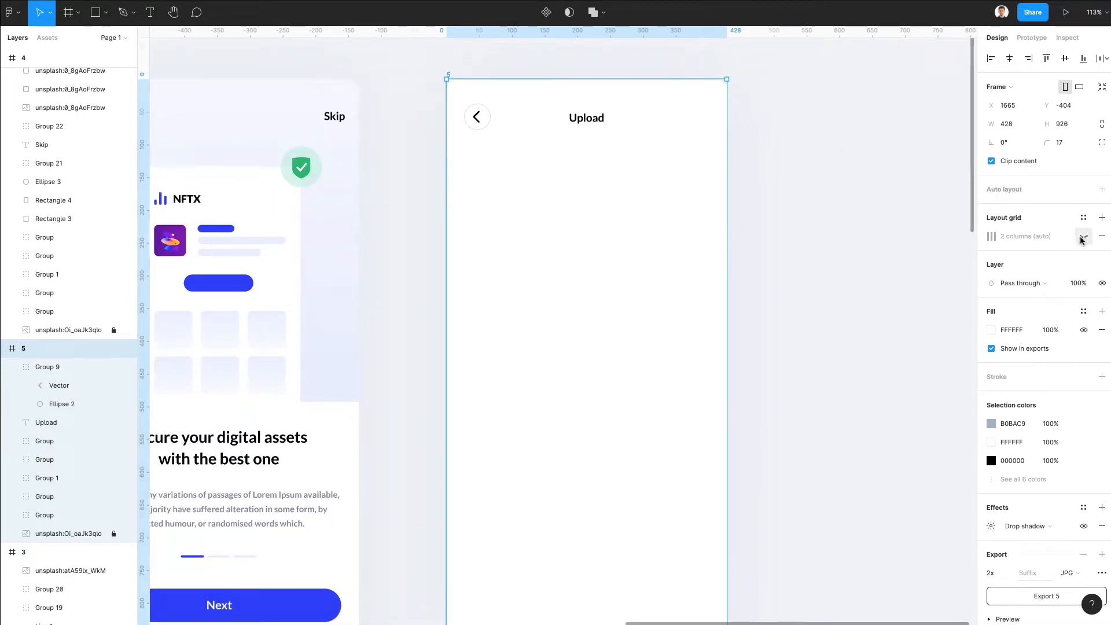
# Remove the layout grid from the Upload screen frame
pyautogui.click(1083, 236)
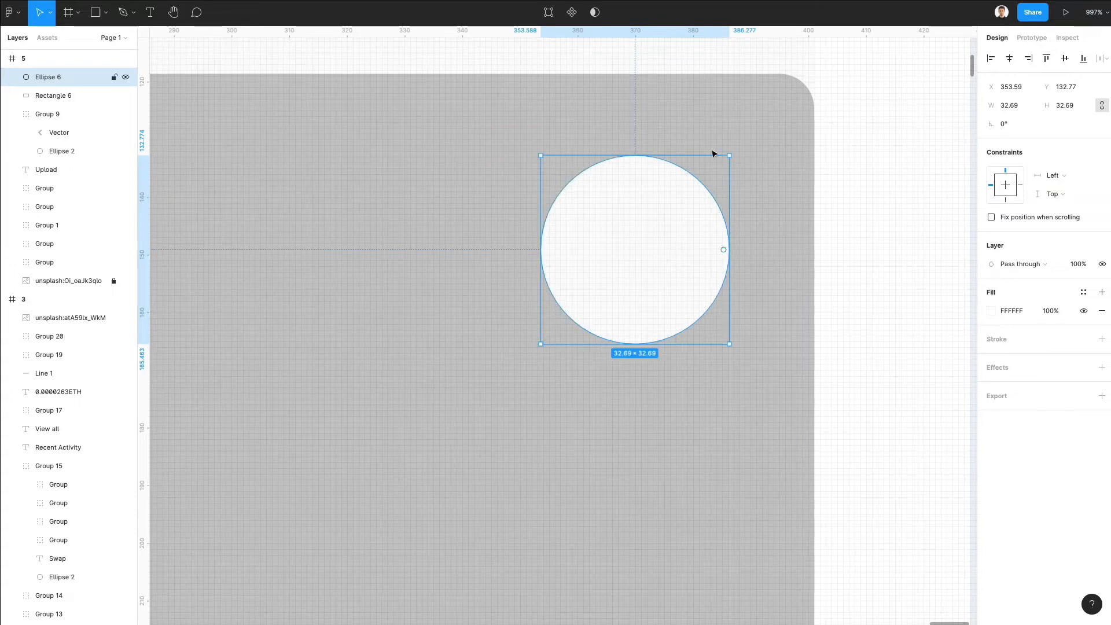
pyautogui.moveTo(635, 130)
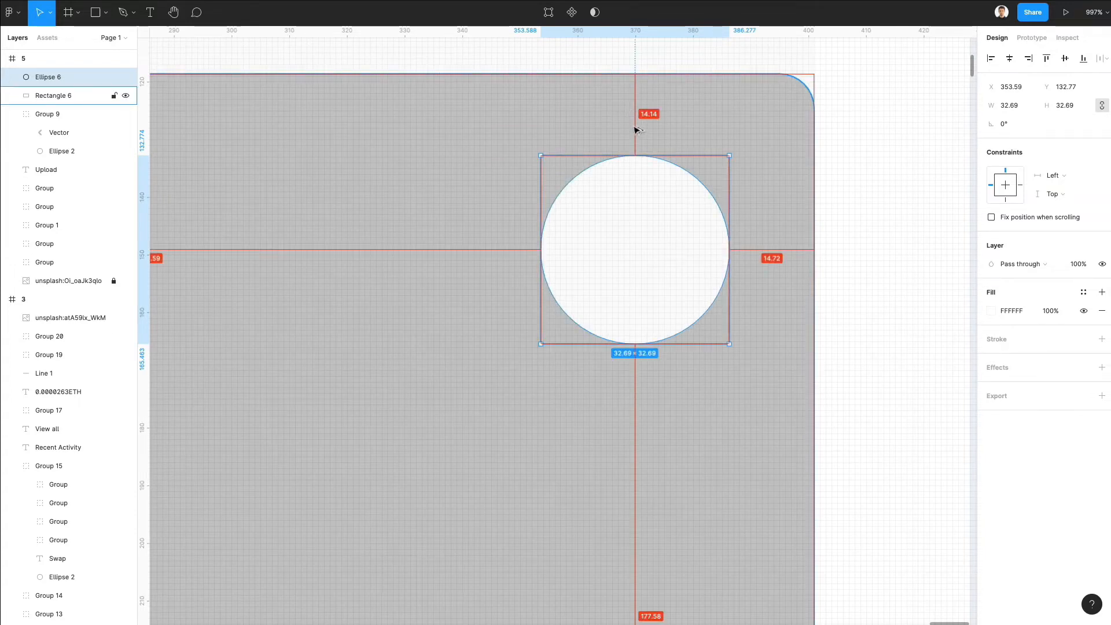
pyautogui.moveTo(778, 237)
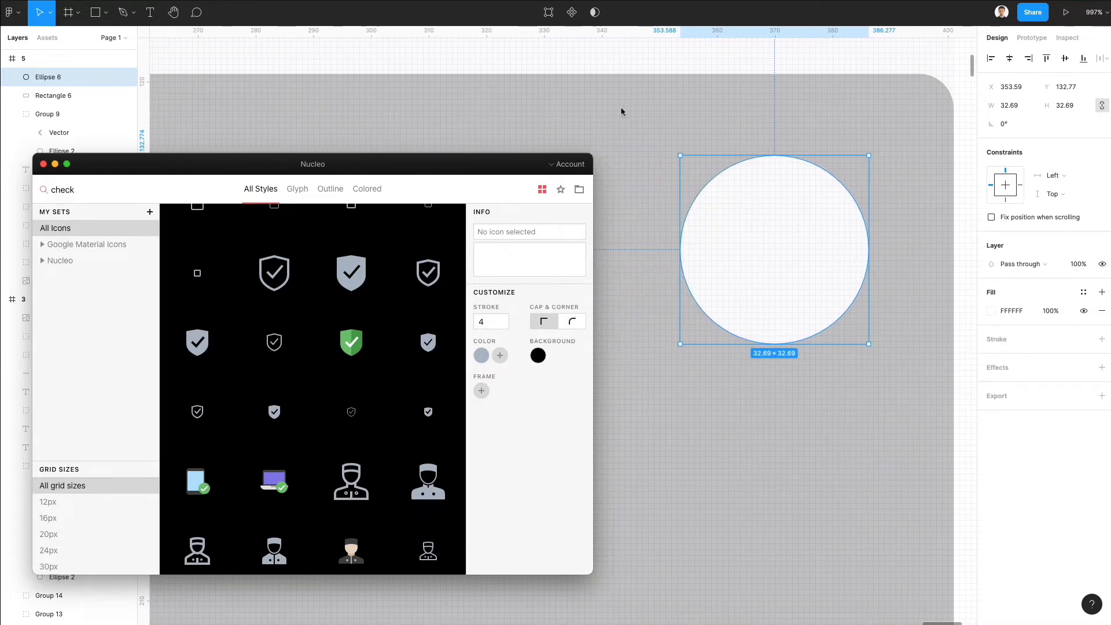
# Replace the Nucleo search term 'check' with 'trash' to list bin icons
pyautogui.click(62, 189)
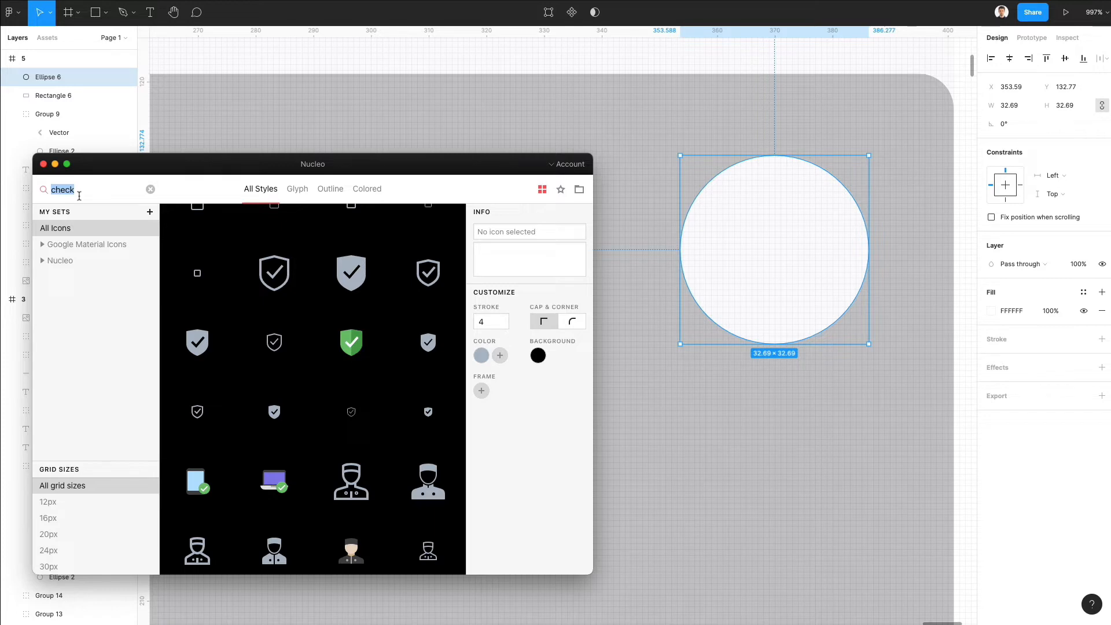
pyautogui.write('trash')
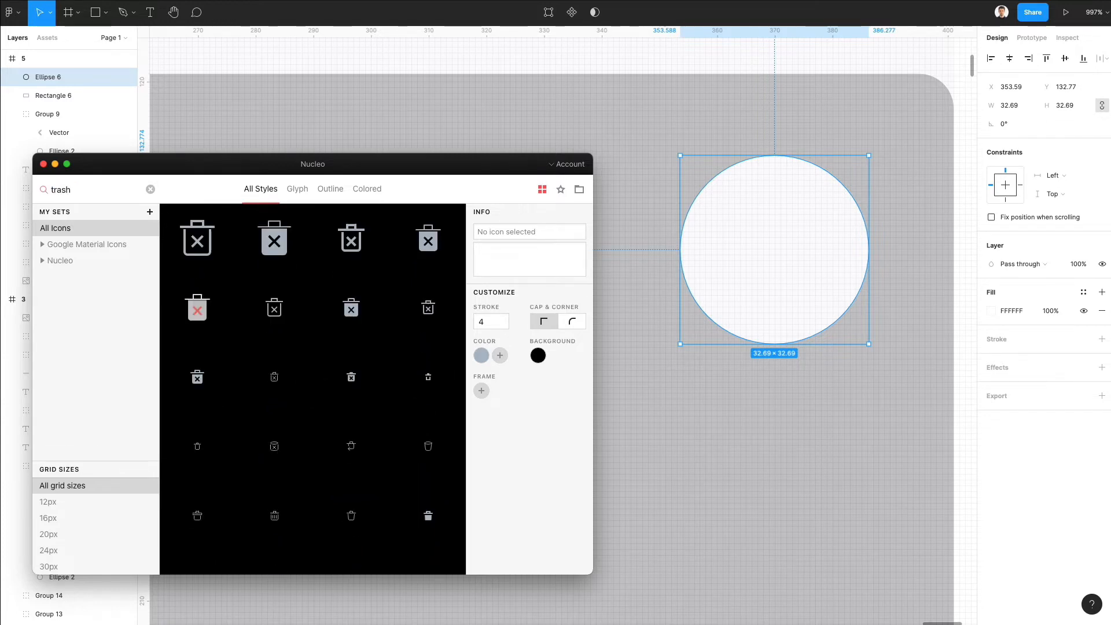
pyautogui.moveTo(428, 376)
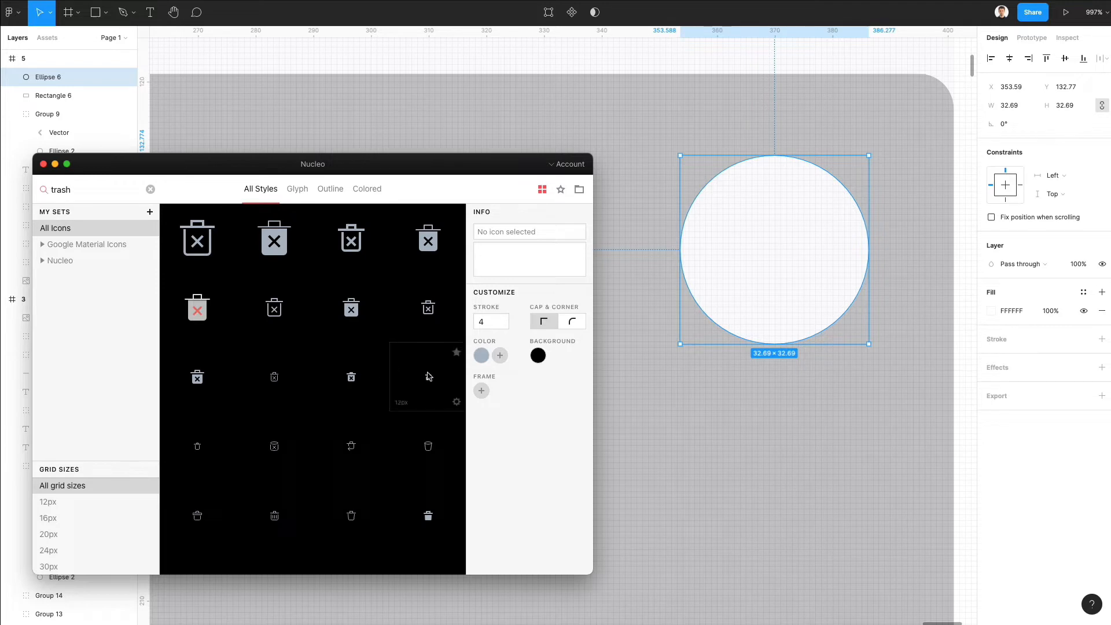
pyautogui.moveTo(273, 515)
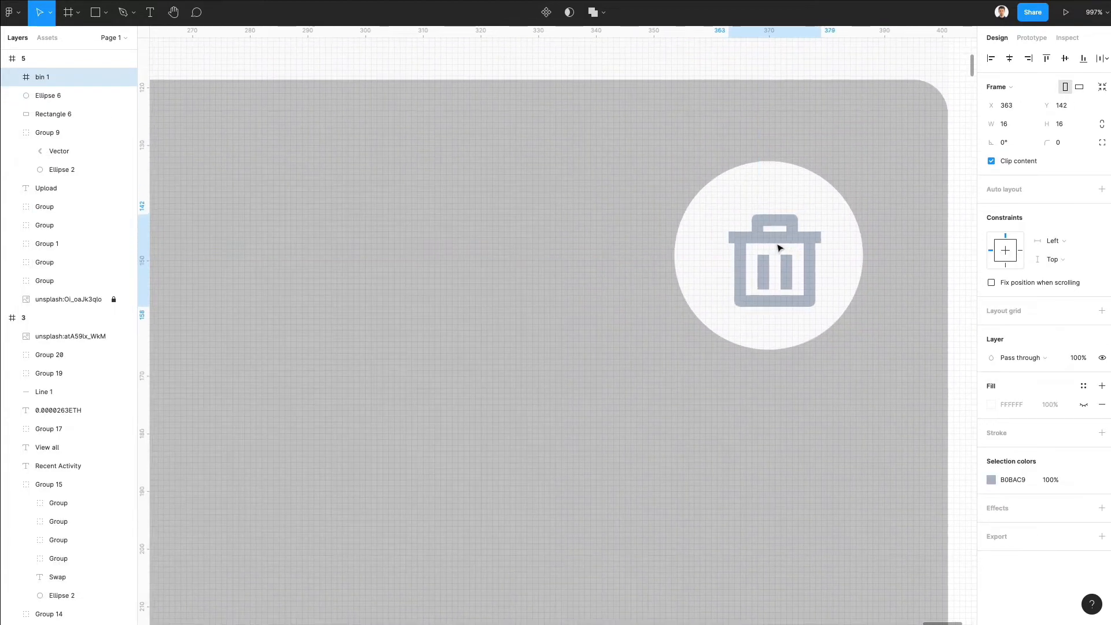
# Recolour the trash-can icon inside the circle, then select the grey placeholder card
pyautogui.click(767, 255)
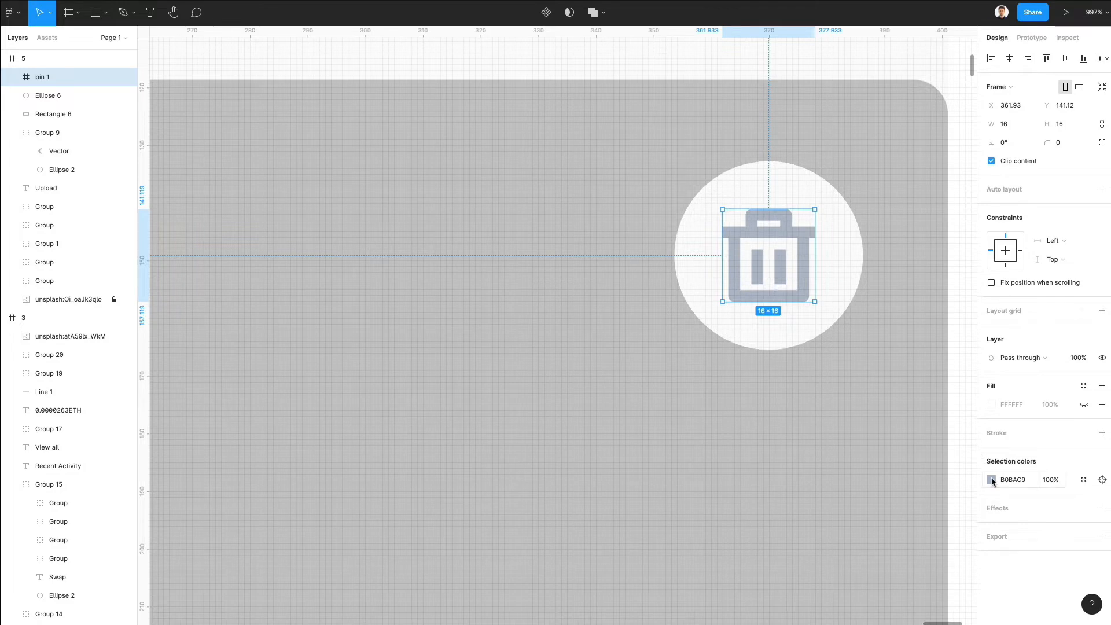
pyautogui.click(47, 95)
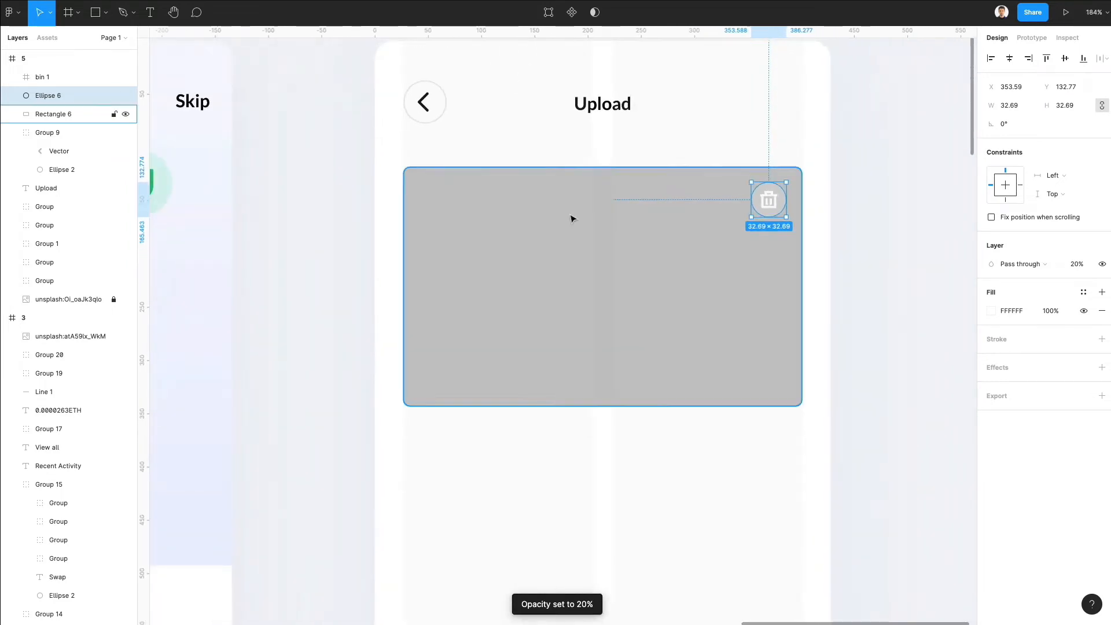
pyautogui.click(12, 13)
pyautogui.write('n')
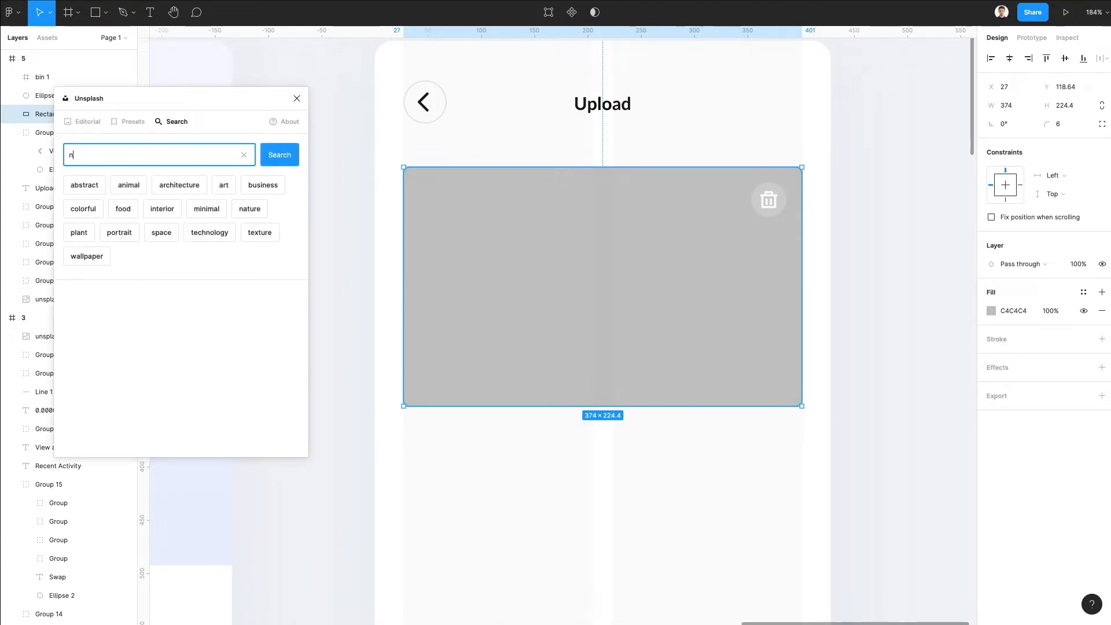
# Fill the card with the glass-in-clouds 'nft' Unsplash photo and set the circle fill to 272729
pyautogui.click(279, 155)
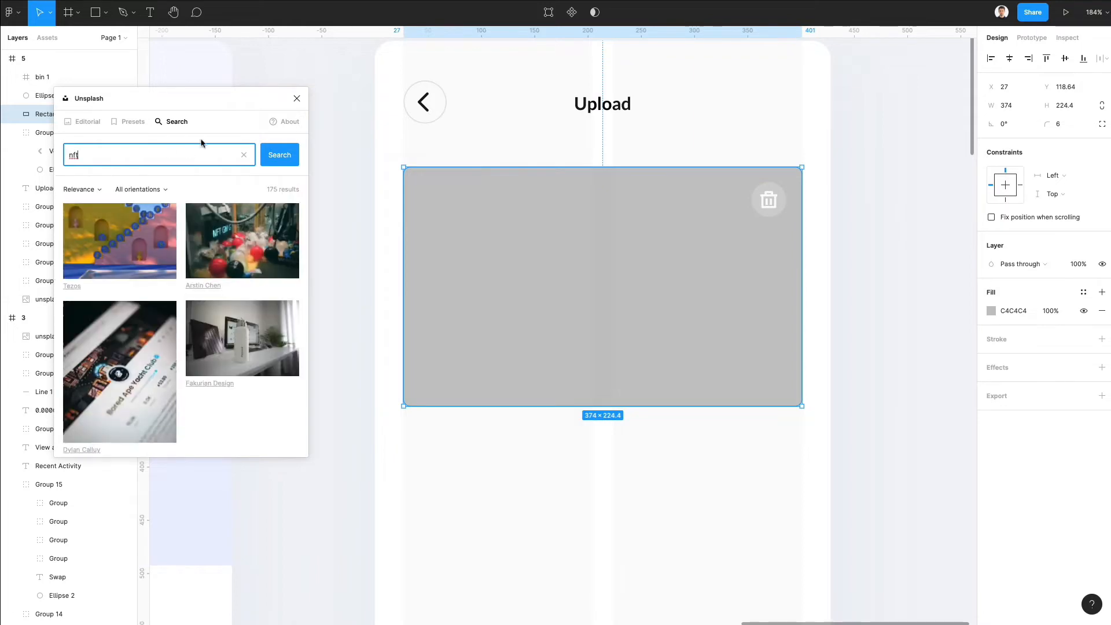
pyautogui.scroll(-3)
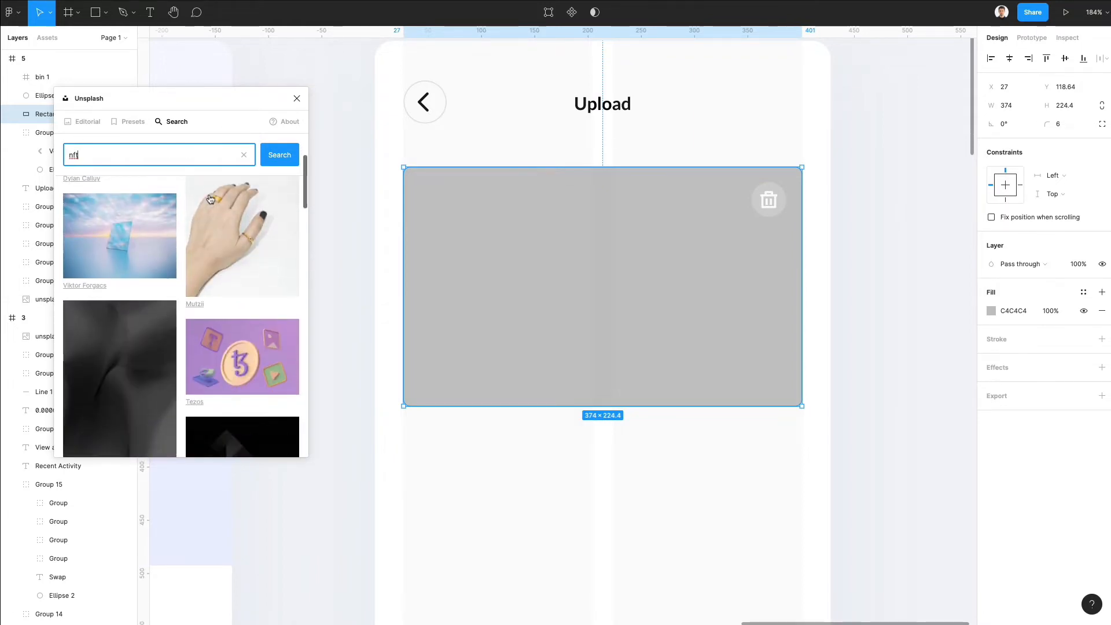
pyautogui.scroll(3)
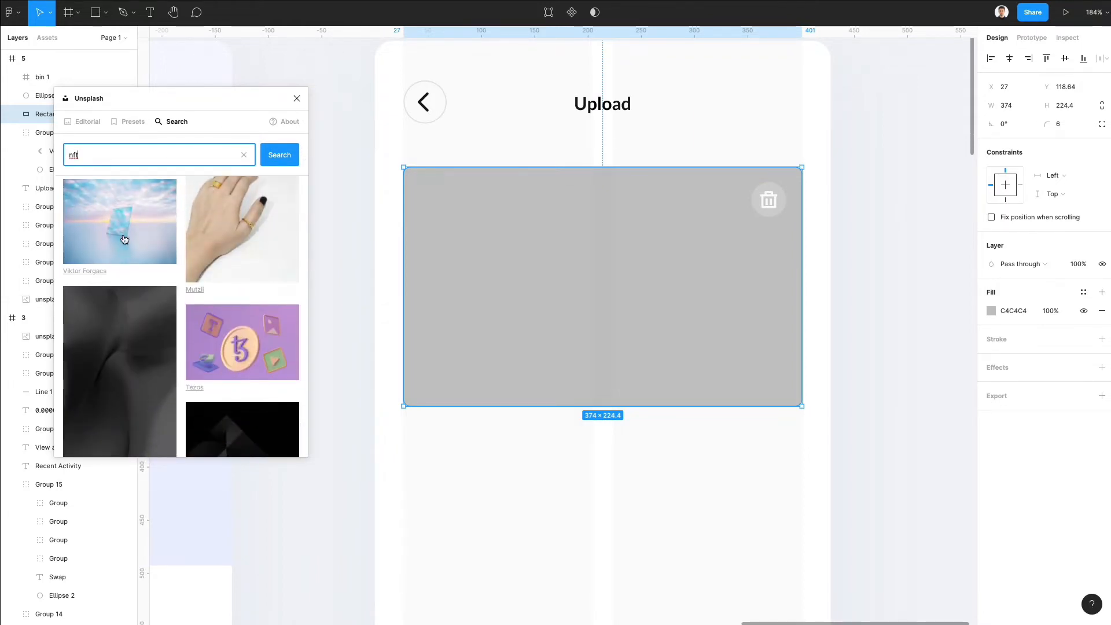
pyautogui.click(119, 220)
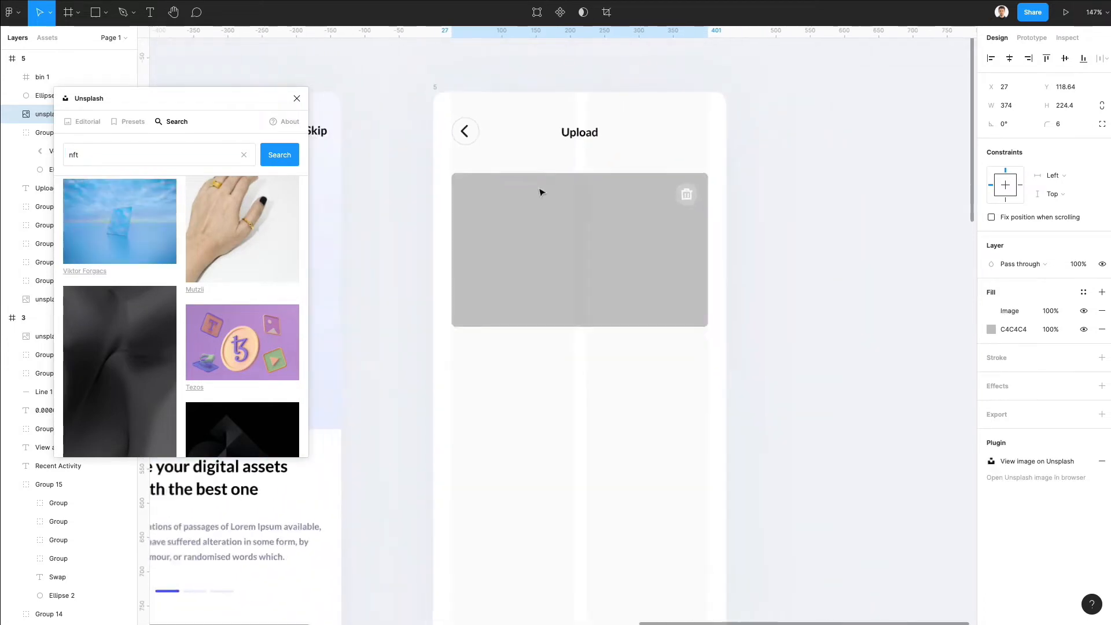
pyautogui.click(120, 221)
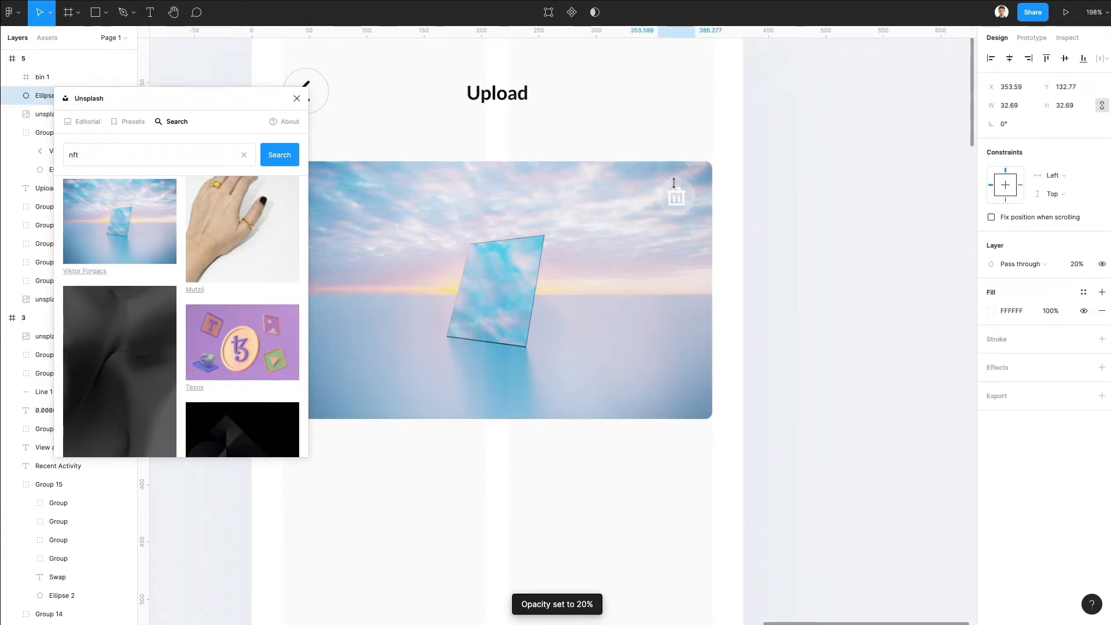
pyautogui.click(991, 310)
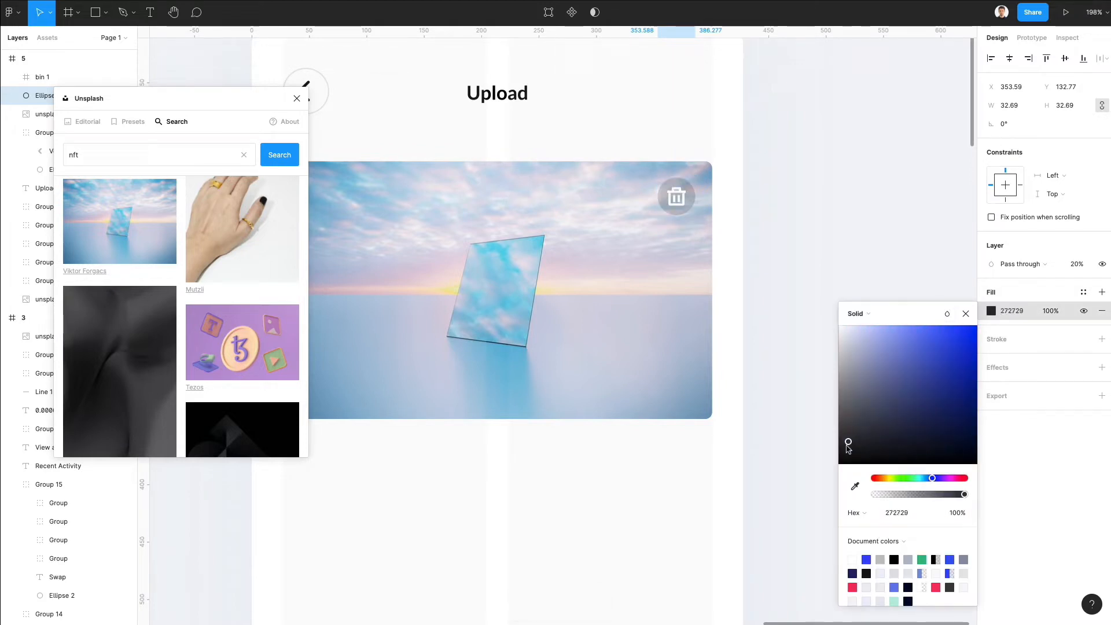
pyautogui.click(676, 196)
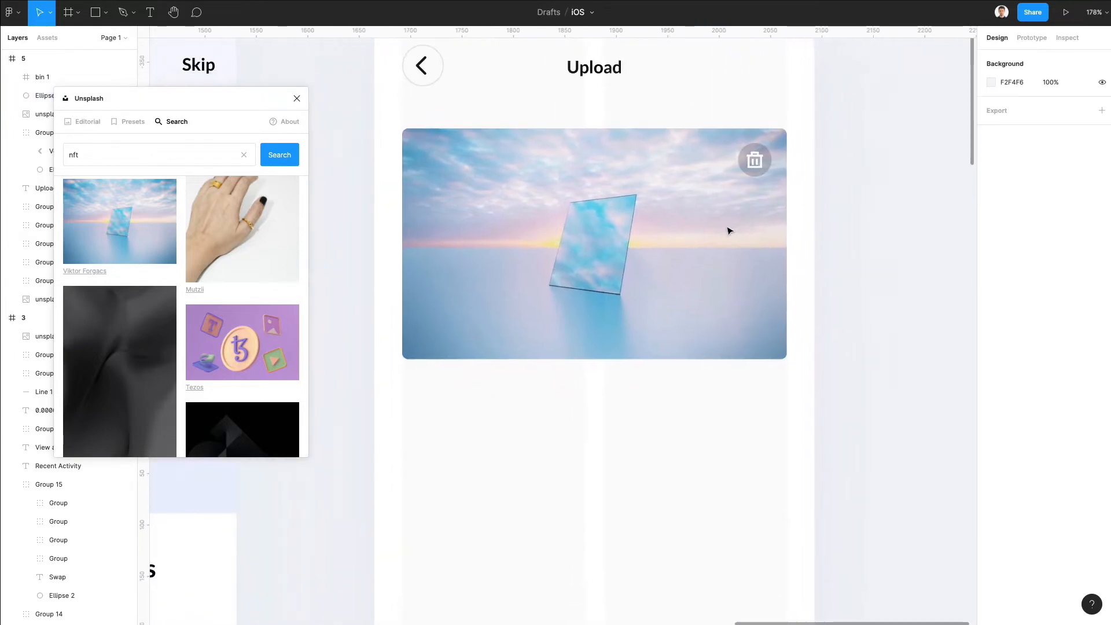
# Select a thumbnail and scroll the Unsplash 'nft' results for grey 3D render photos
pyautogui.click(593, 243)
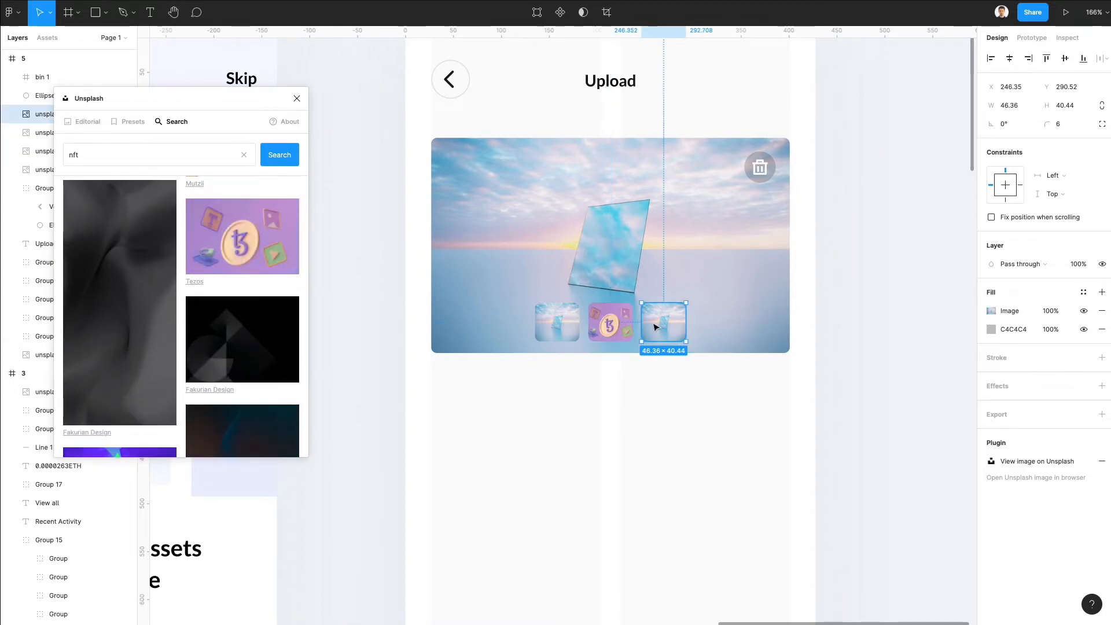
pyautogui.scroll(-3)
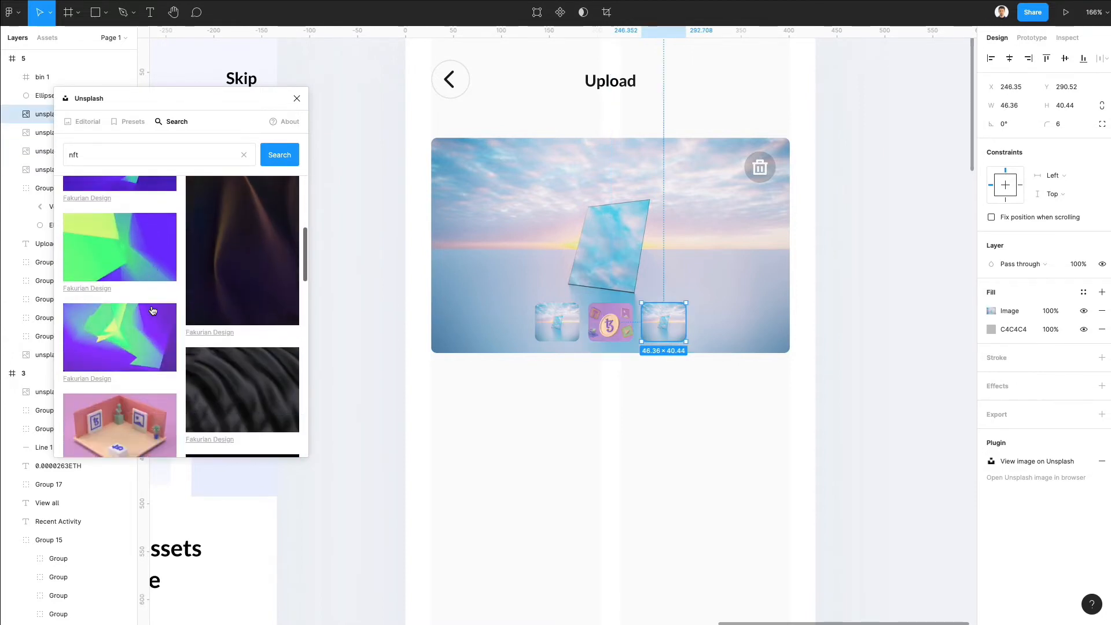
pyautogui.scroll(-3)
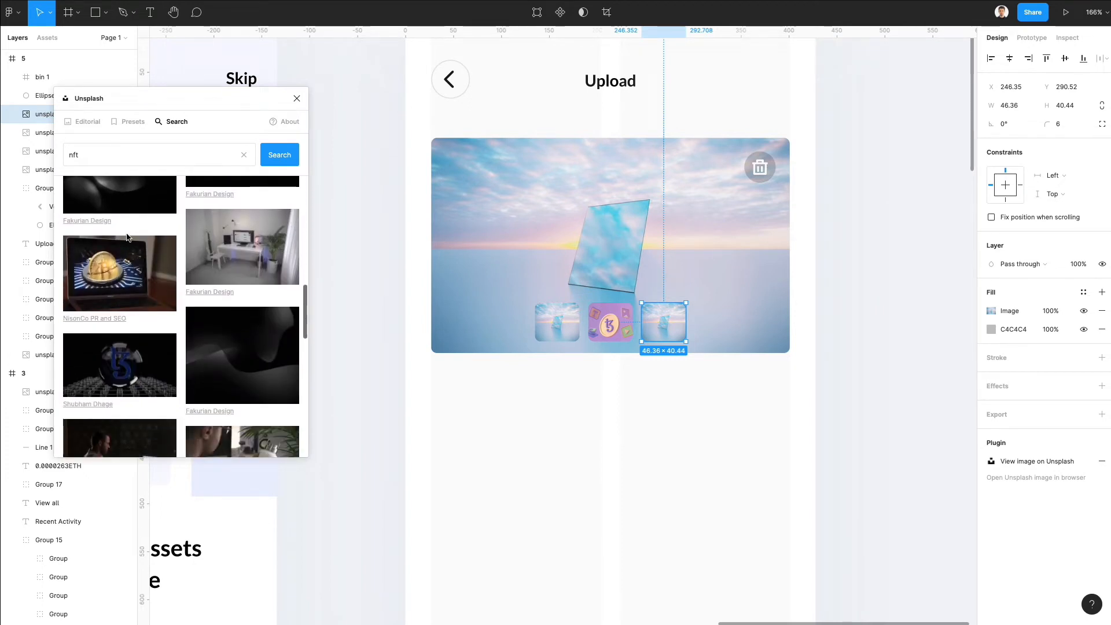
pyautogui.scroll(-3)
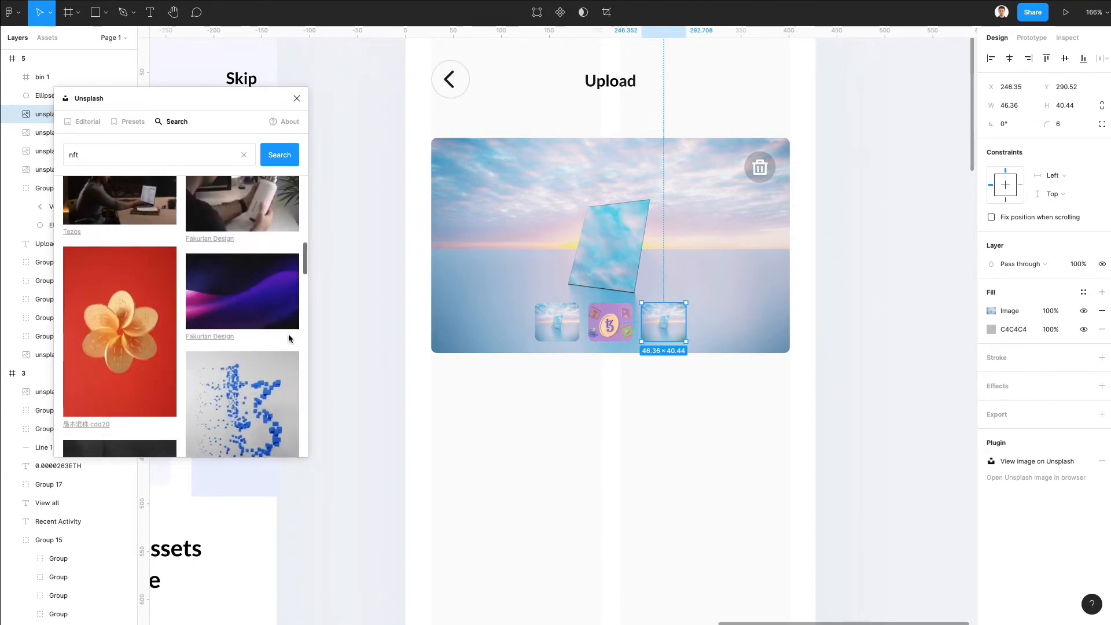
pyautogui.scroll(-3)
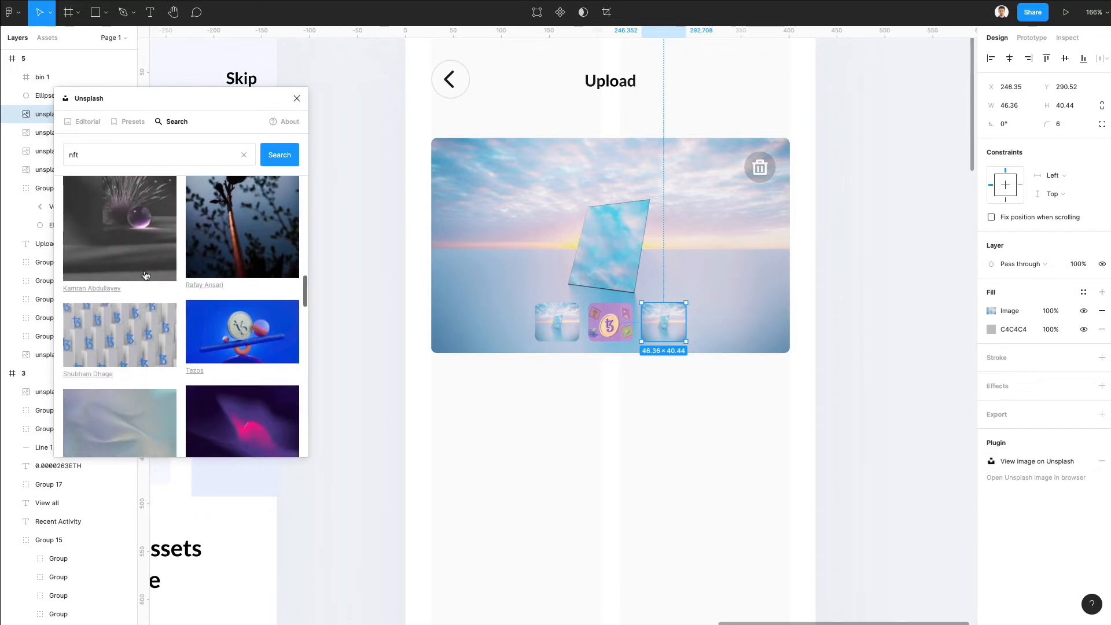
pyautogui.scroll(-3)
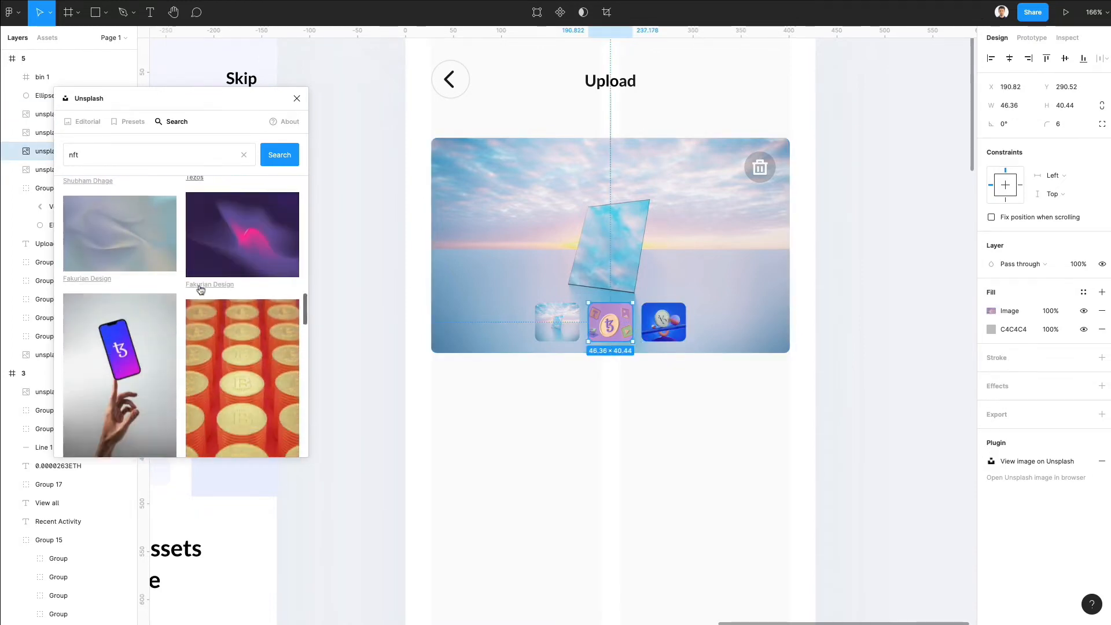
pyautogui.scroll(-3)
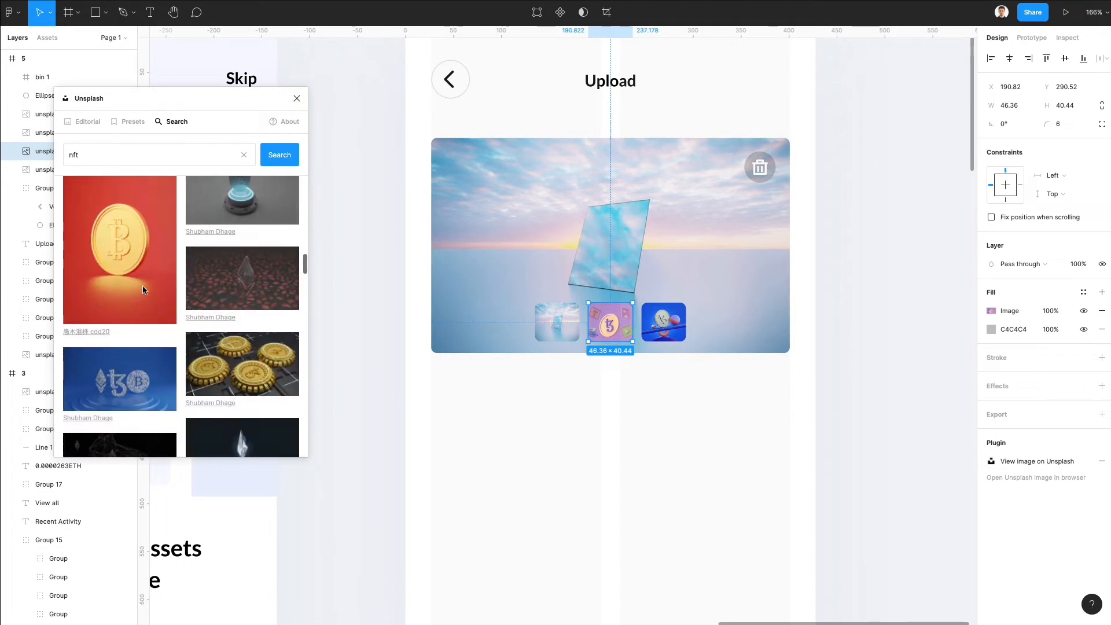
pyautogui.moveTo(193, 266)
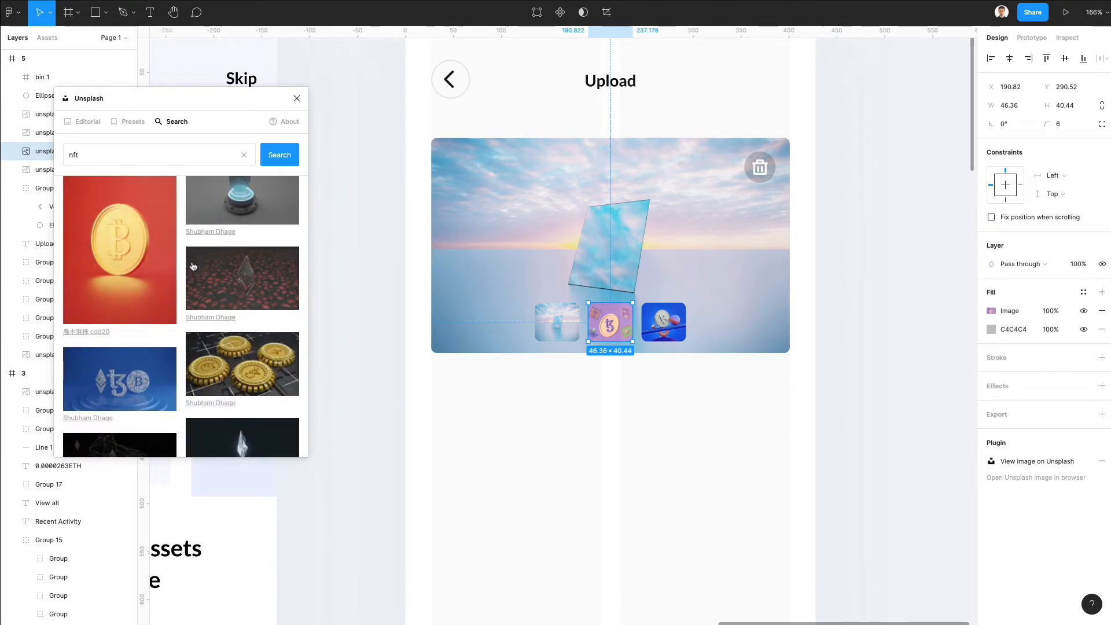
pyautogui.moveTo(155, 259)
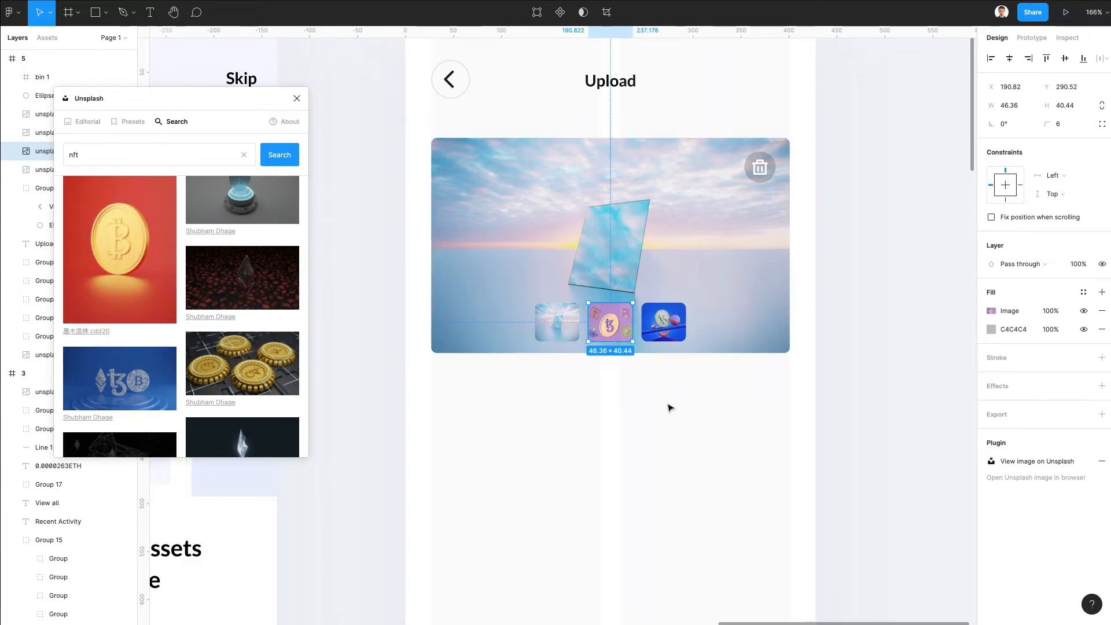
pyautogui.scroll(-3)
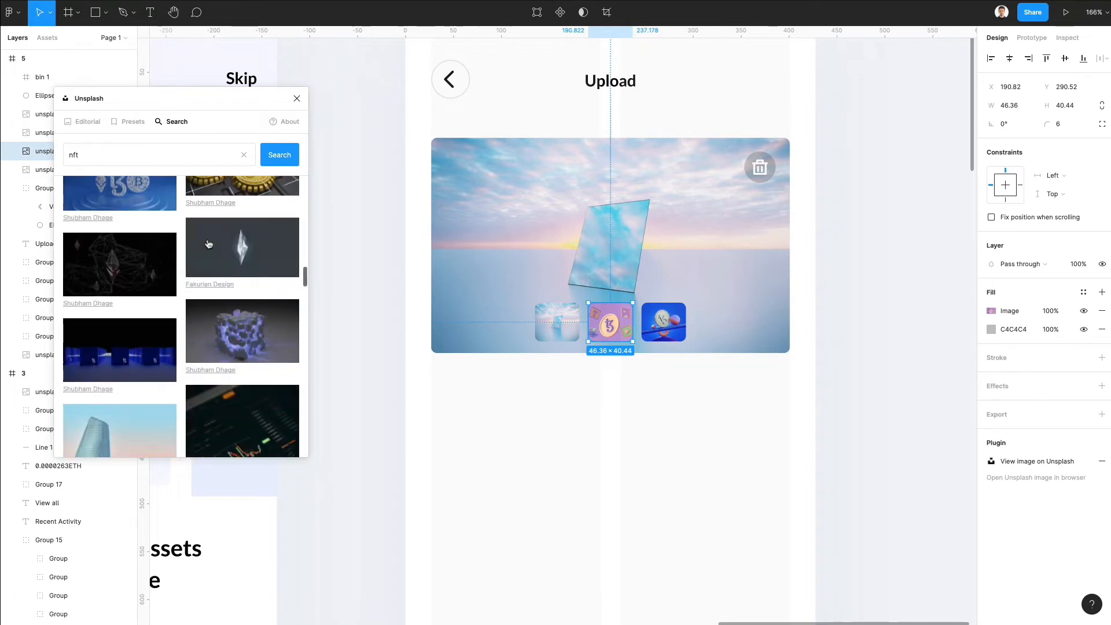
pyautogui.scroll(-3)
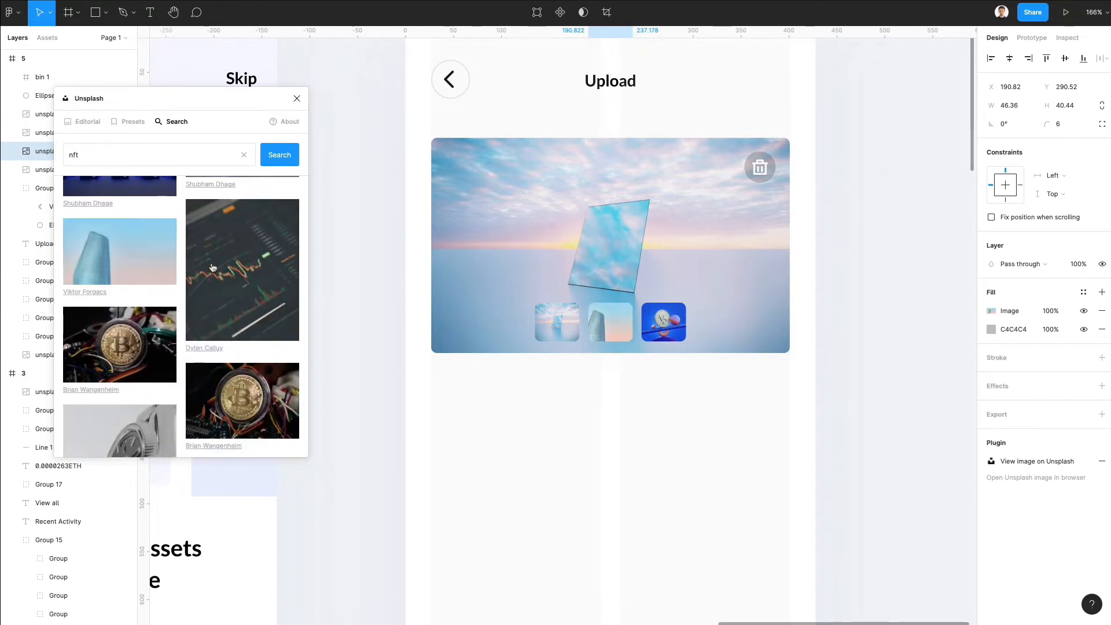
pyautogui.scroll(-3)
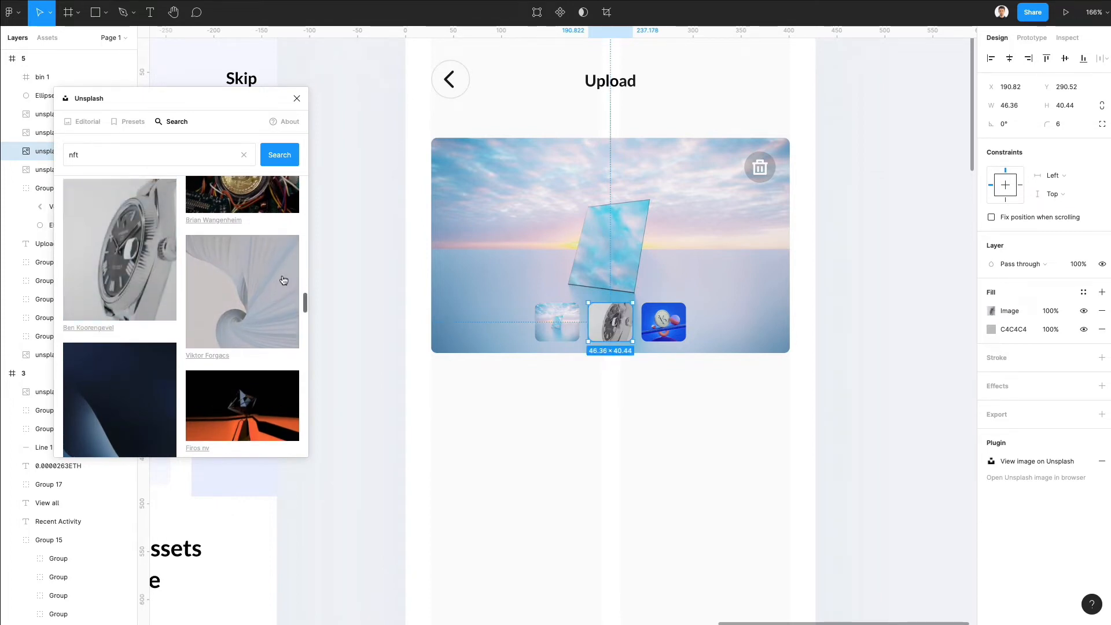
pyautogui.scroll(-3)
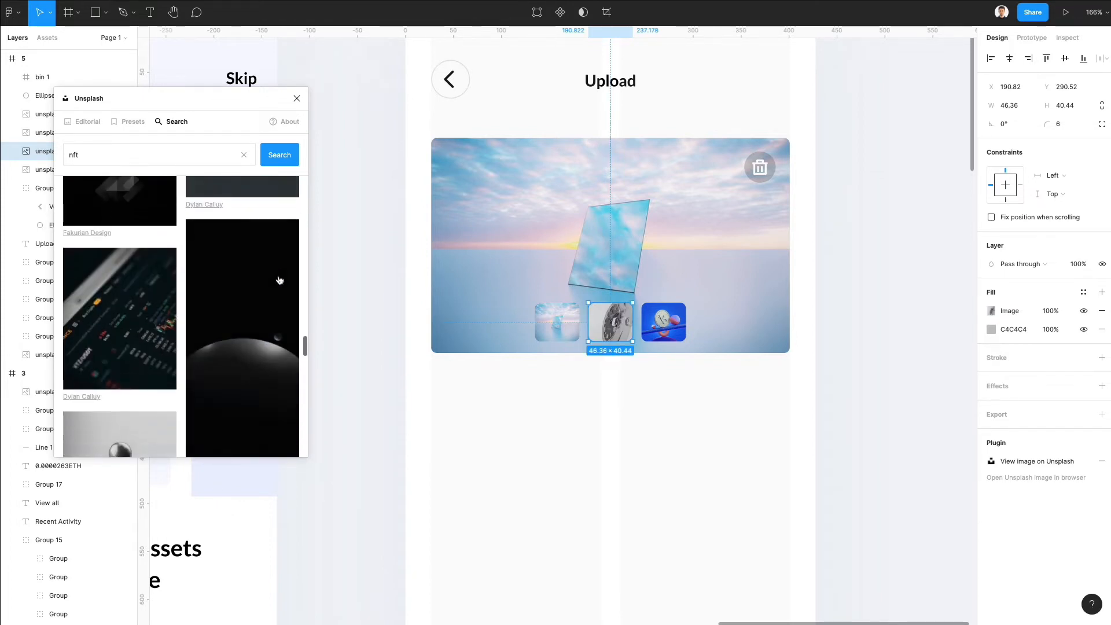
pyautogui.scroll(-3)
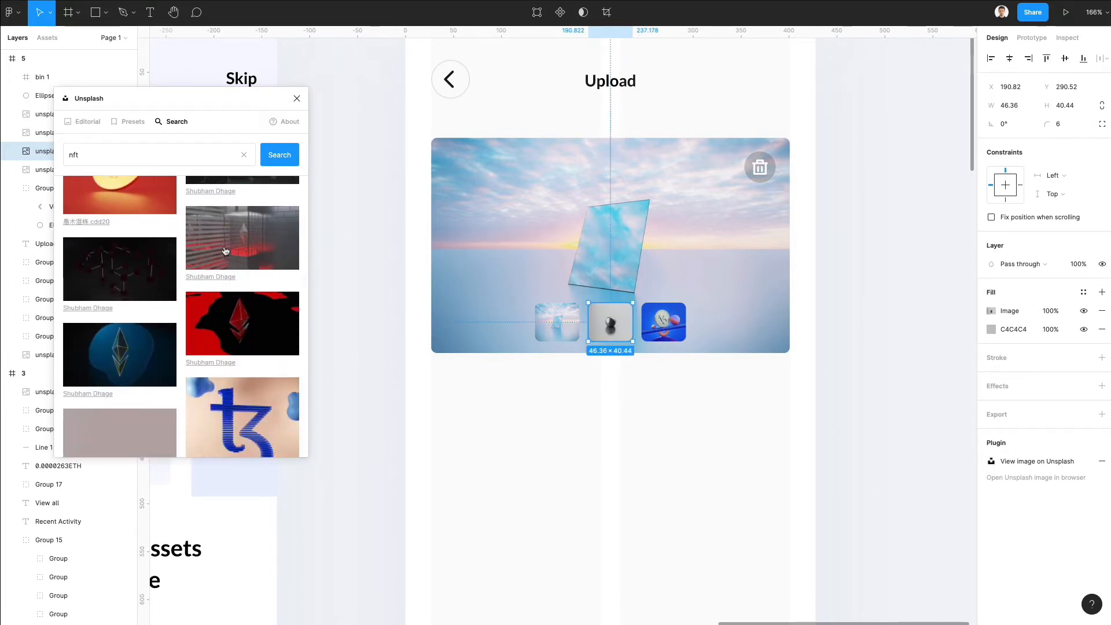
pyautogui.scroll(-3)
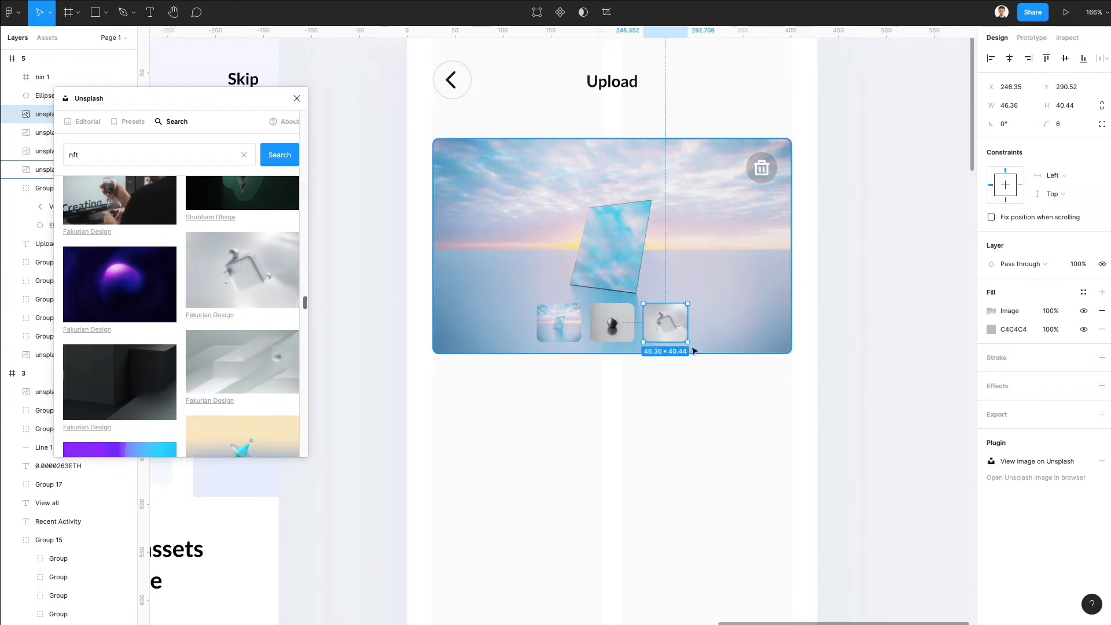
pyautogui.moveTo(611, 323)
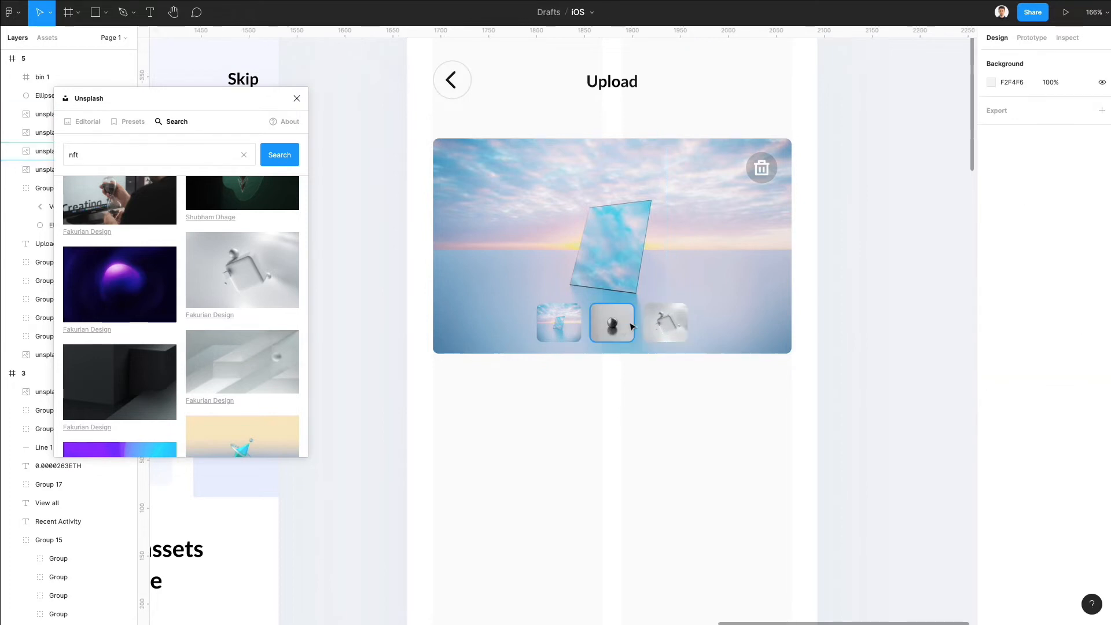
# Add an extra white fill with reduced opacity over the middle thumbnail
pyautogui.click(665, 322)
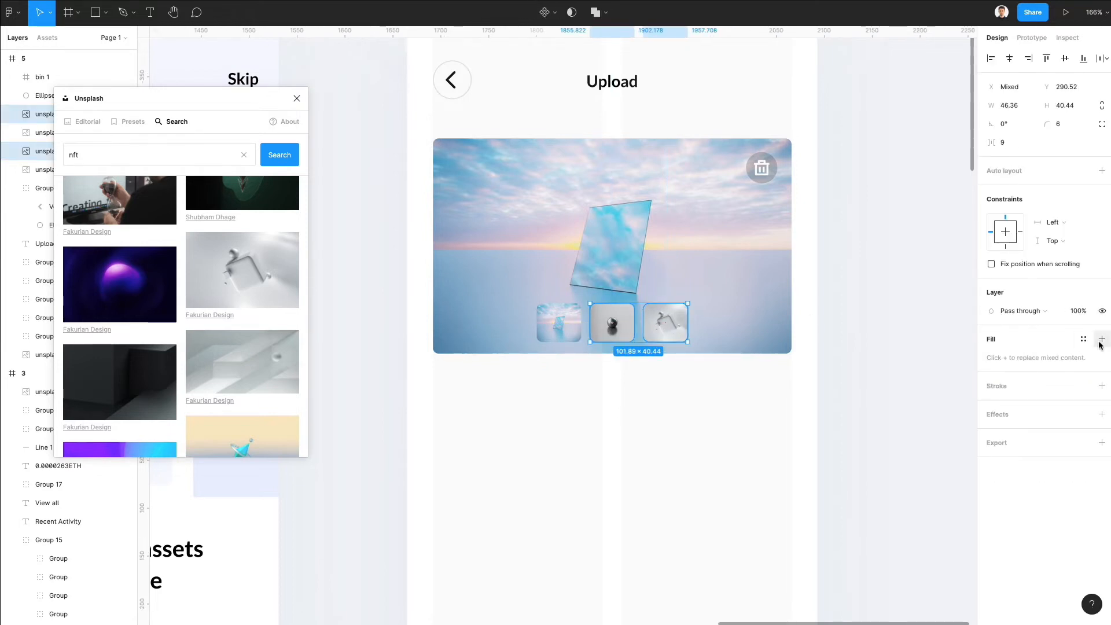
pyautogui.click(612, 322)
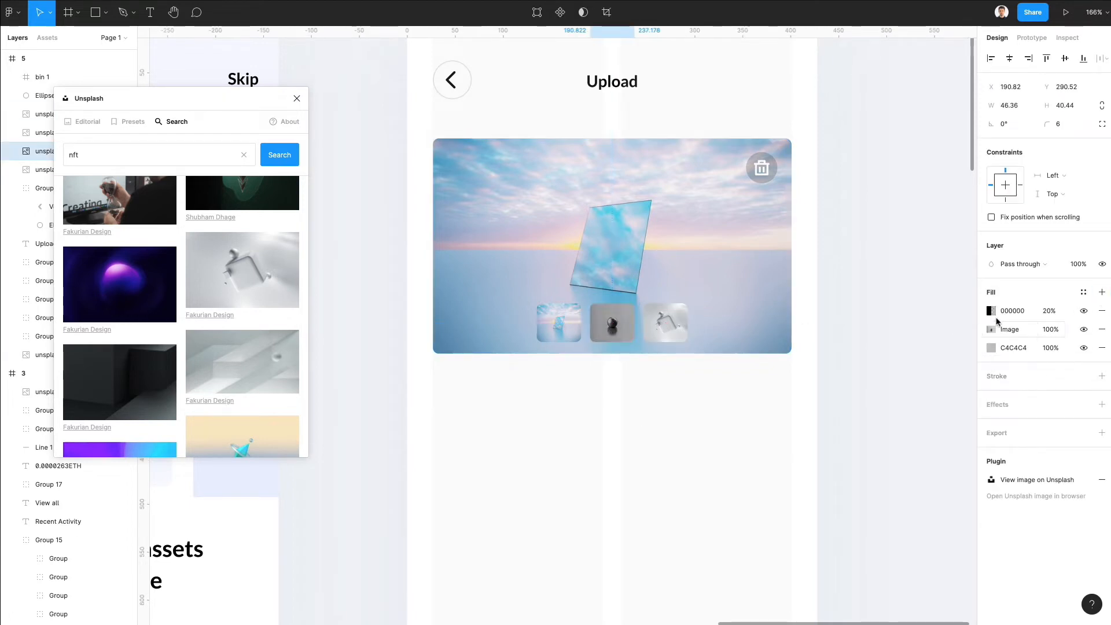
pyautogui.click(991, 310)
pyautogui.write('50')
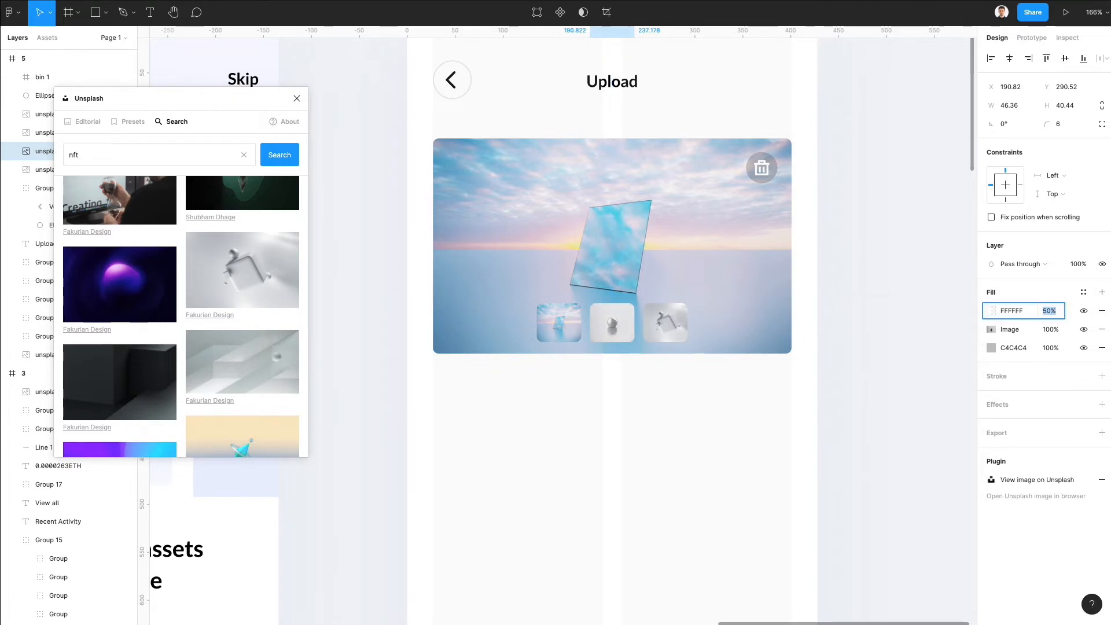
pyautogui.click(611, 323)
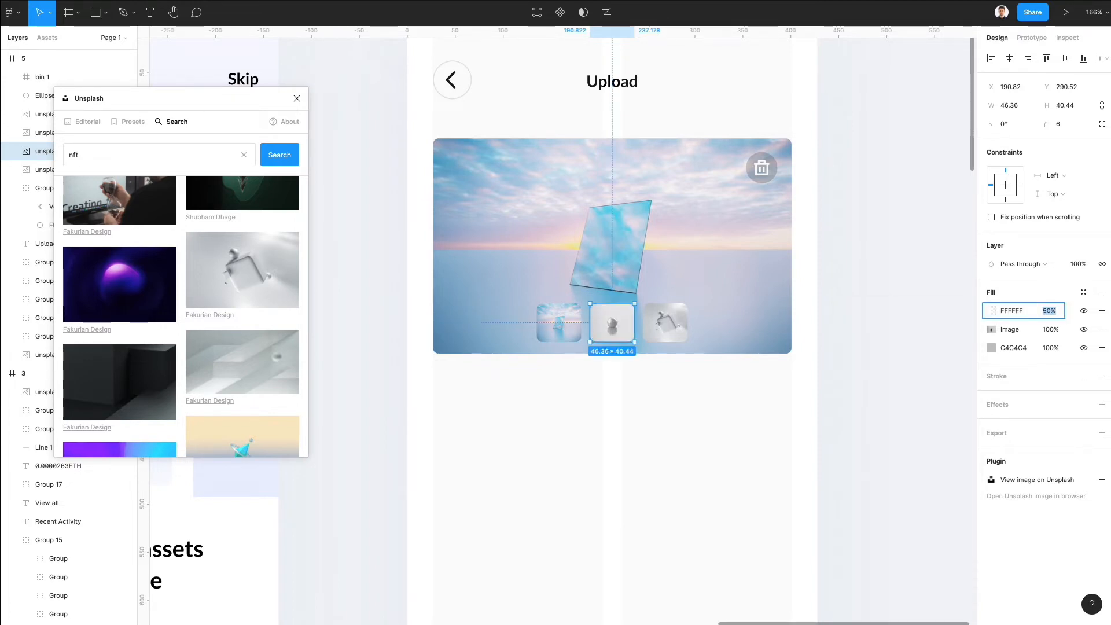
pyautogui.moveTo(639, 336)
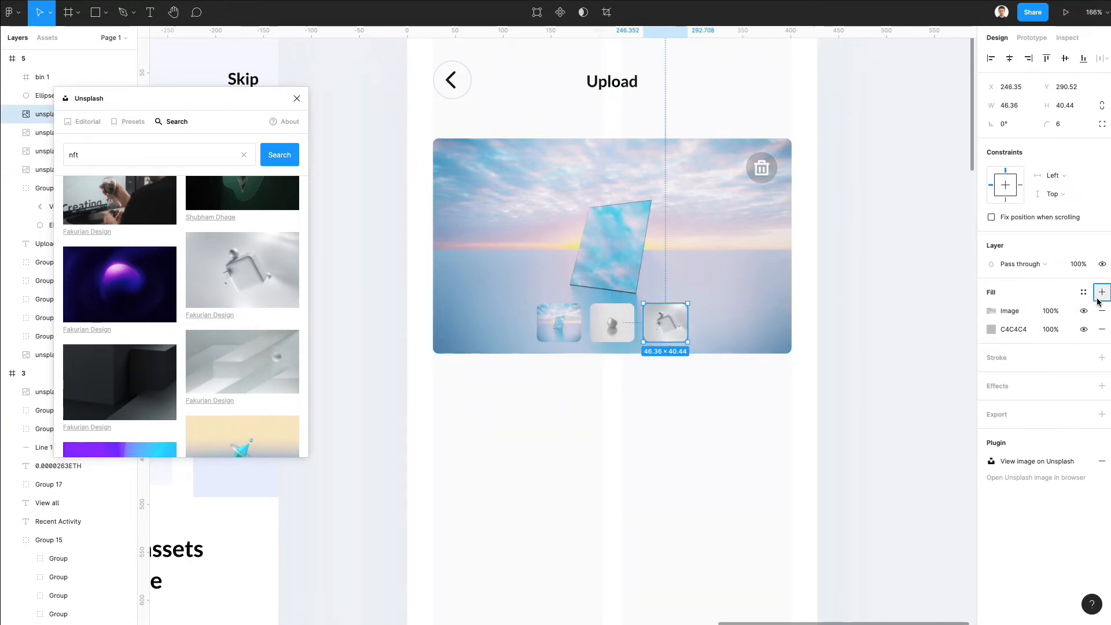
# Give the right thumbnail a translucent white overlay, then review and select the first
pyautogui.click(1101, 291)
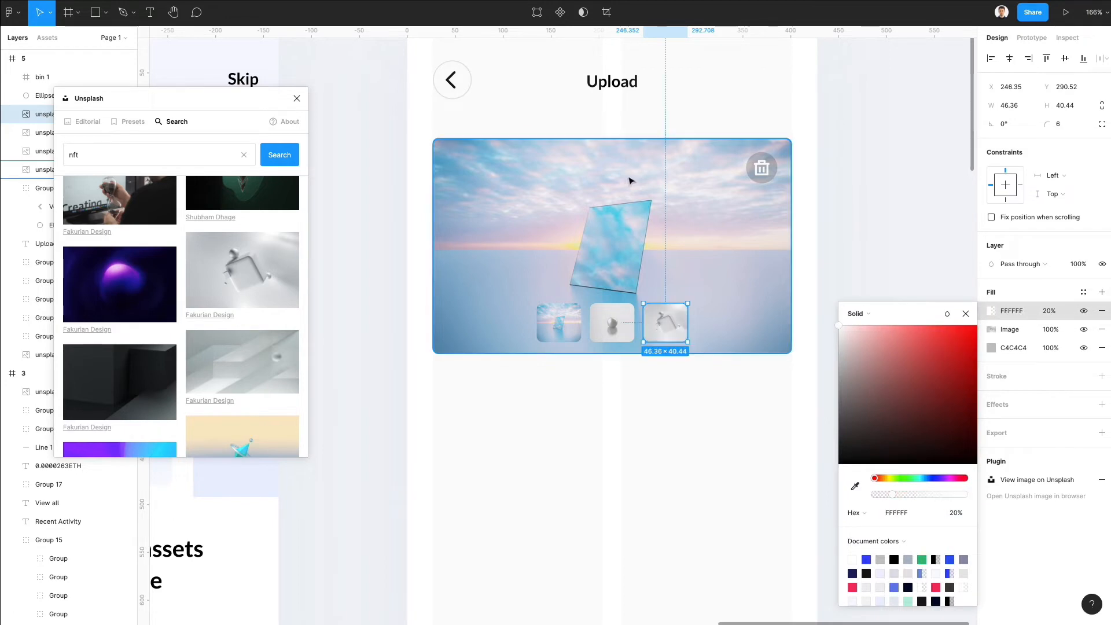
pyautogui.click(1047, 310)
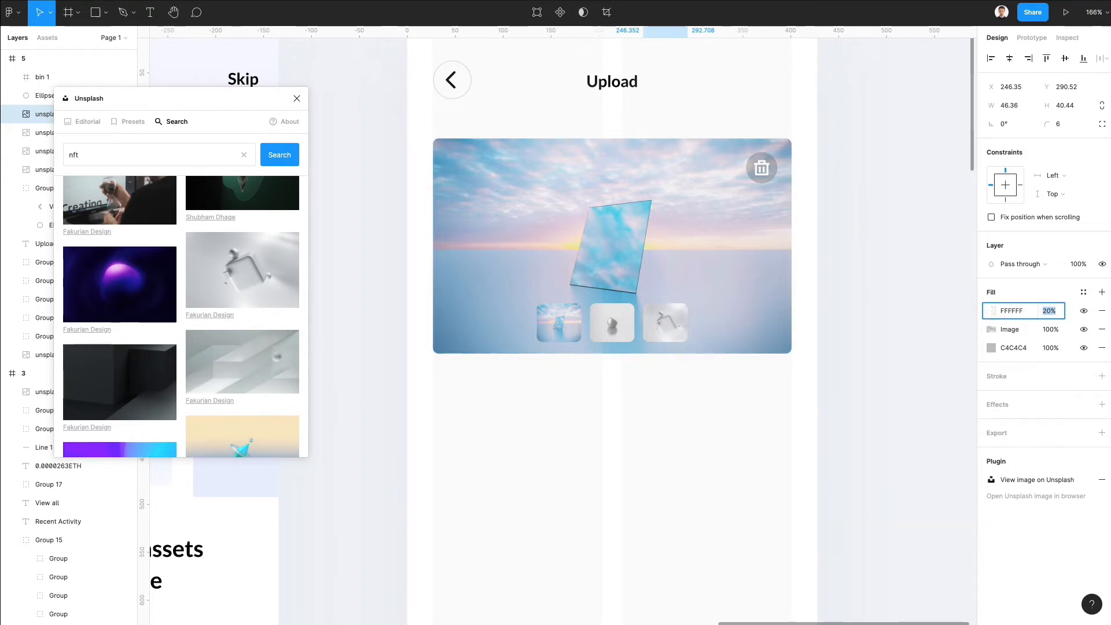
pyautogui.click(742, 379)
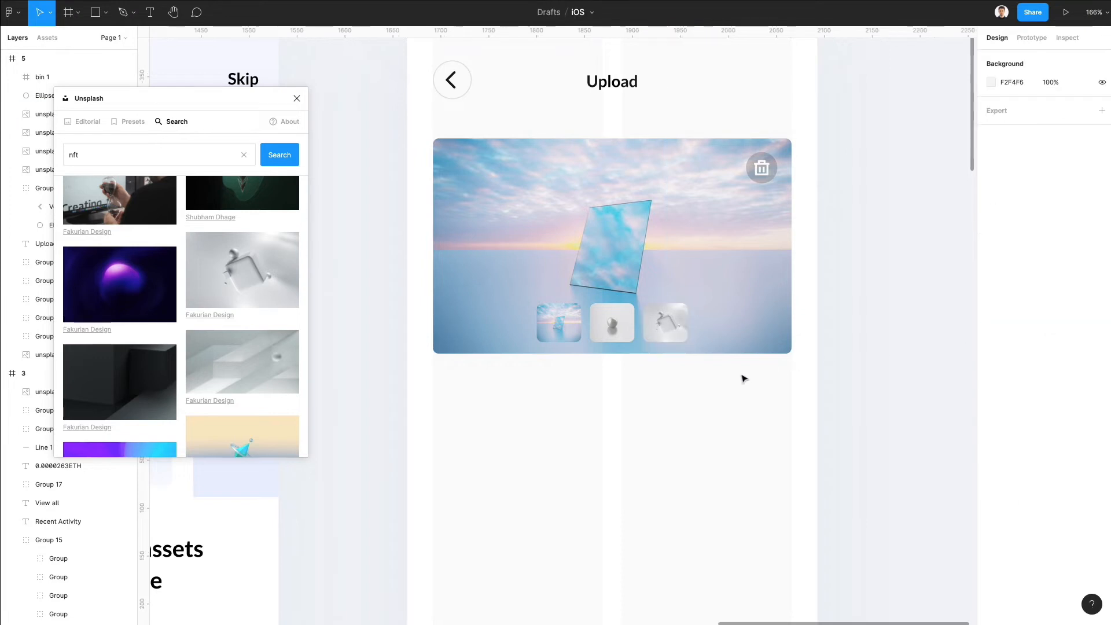
pyautogui.click(559, 323)
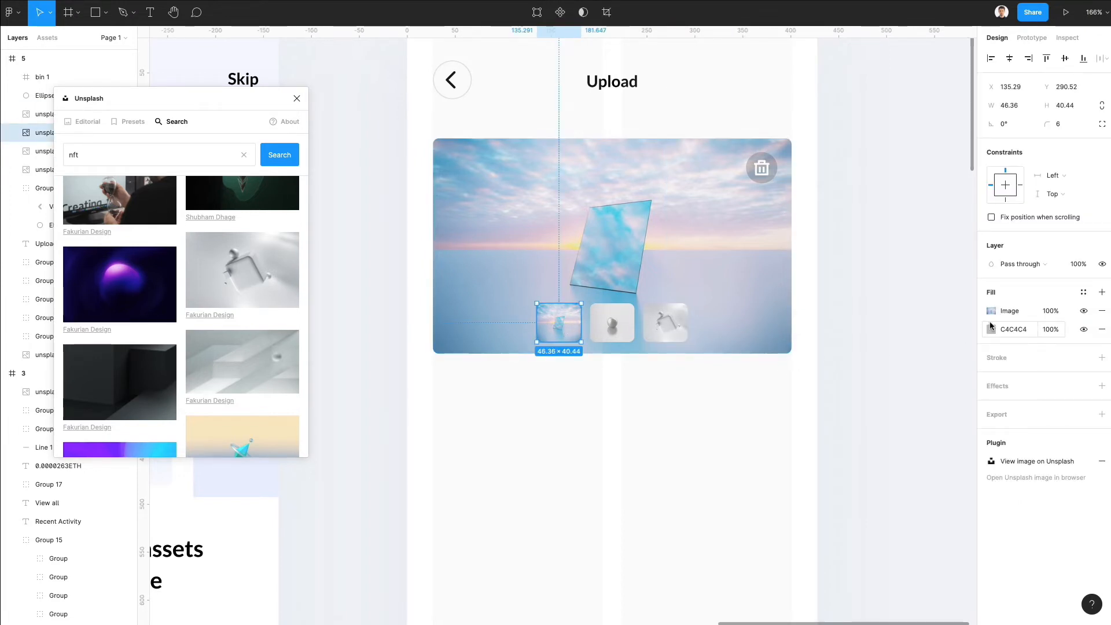
# Add a 000000 20% overlay to the first thumbnail and place a trash icon resized to about 14 px
pyautogui.click(1101, 291)
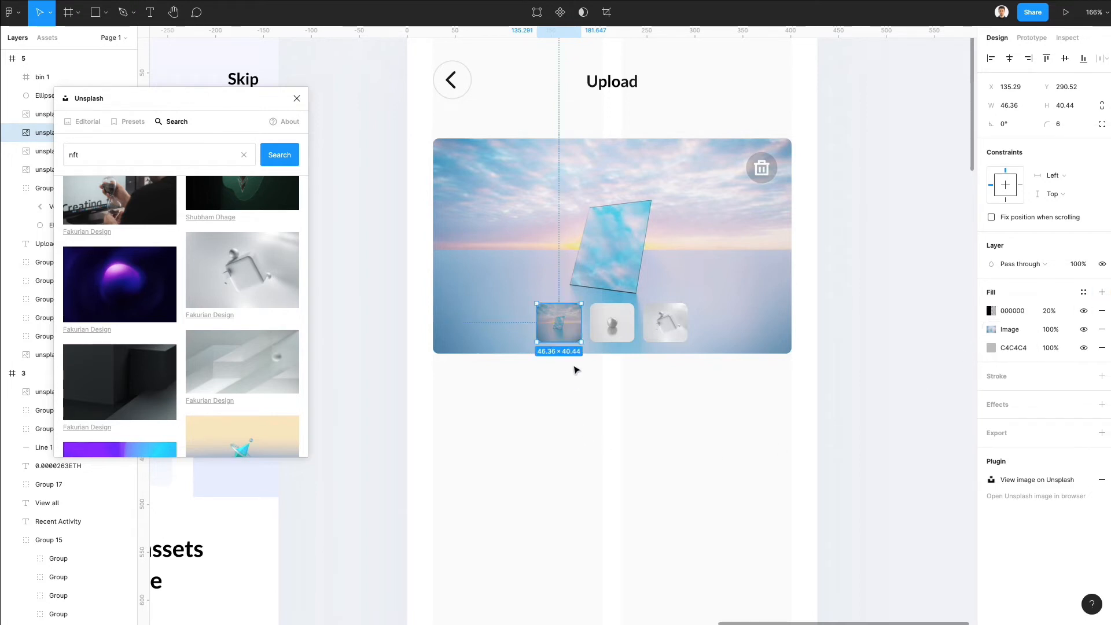
pyautogui.click(693, 227)
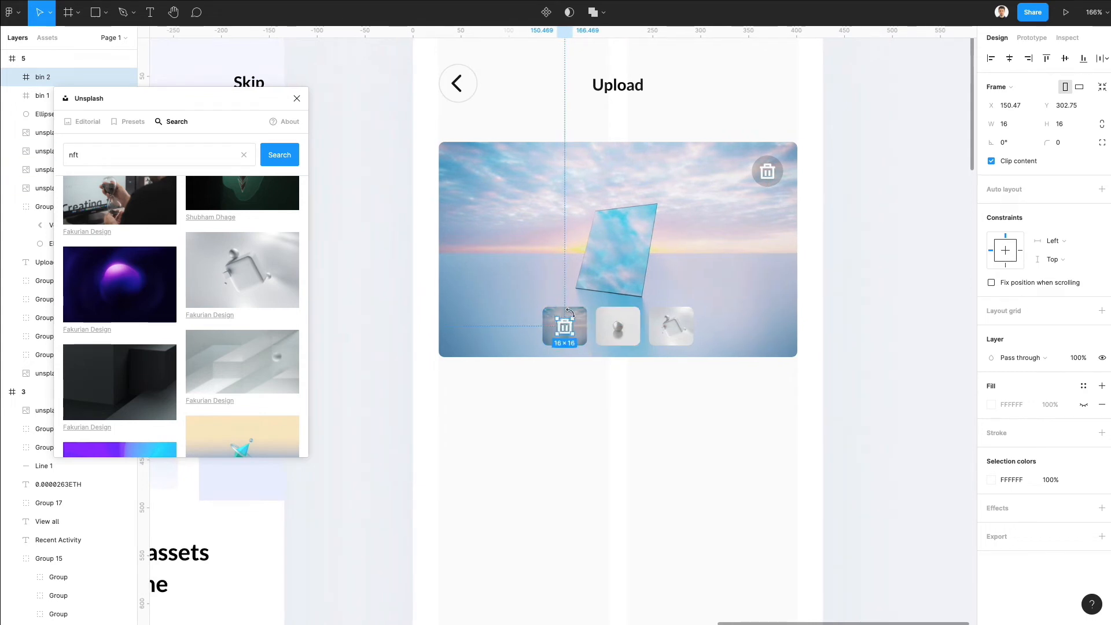
pyautogui.click(612, 410)
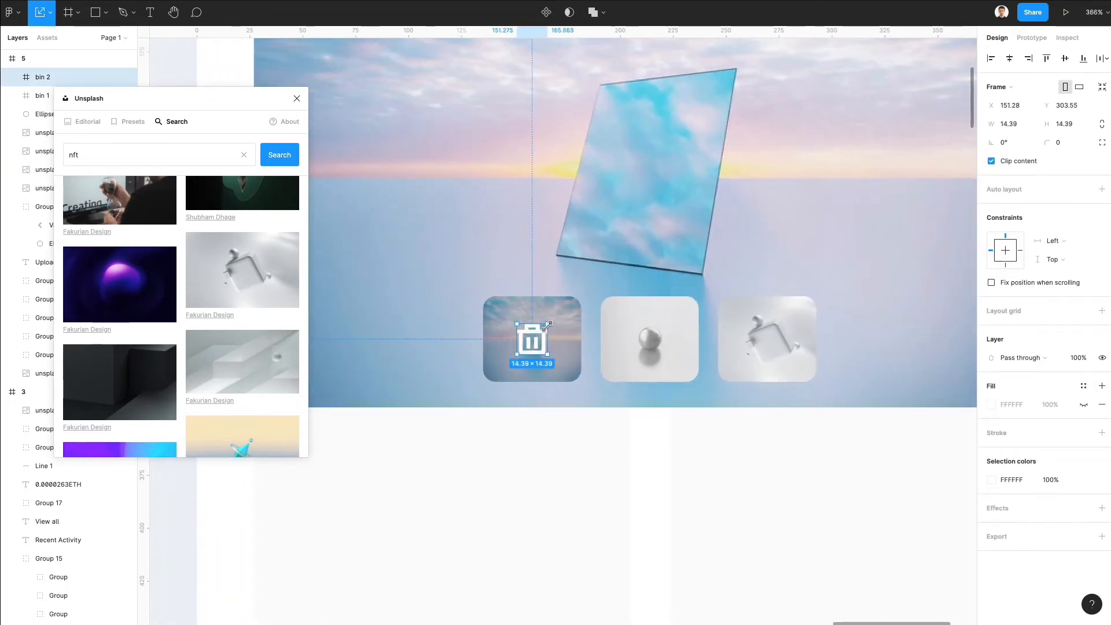
pyautogui.scroll(-3)
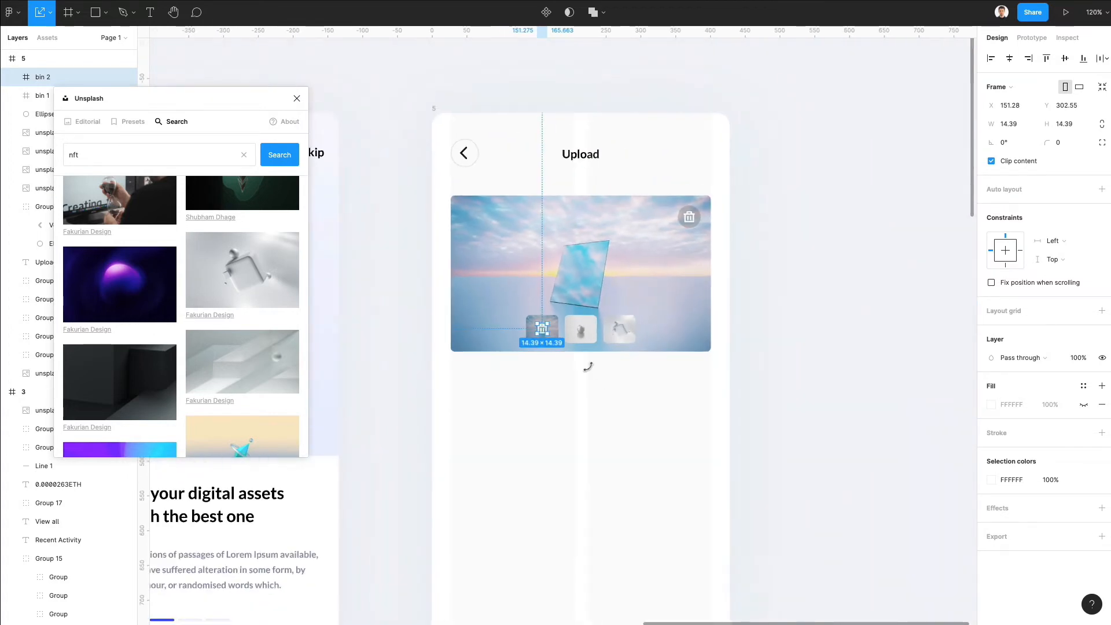
pyautogui.click(600, 385)
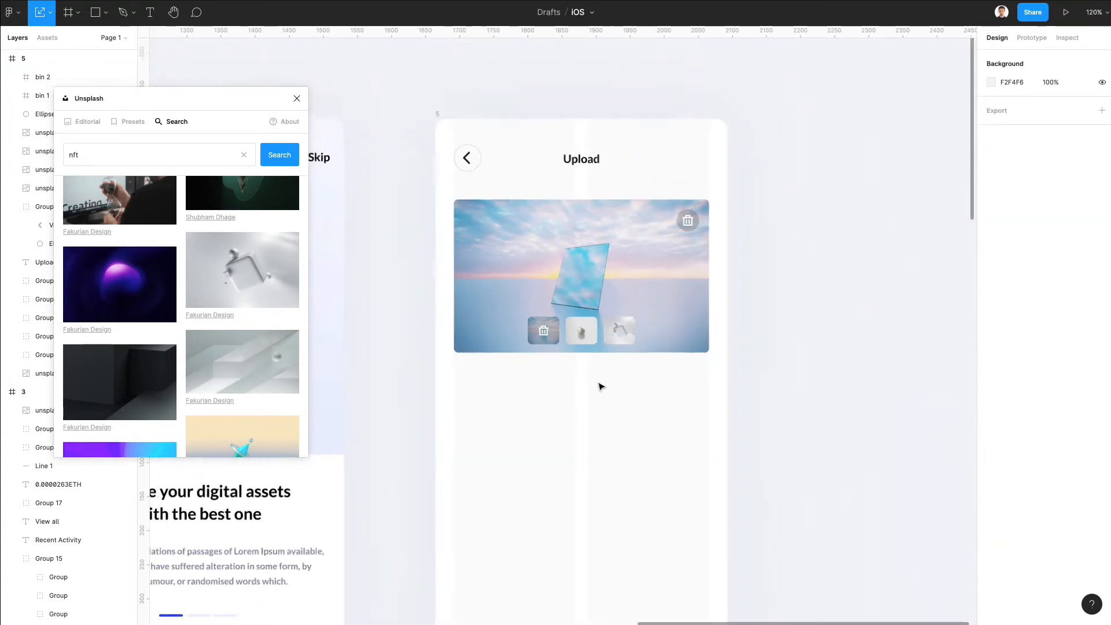
pyautogui.scroll(-3)
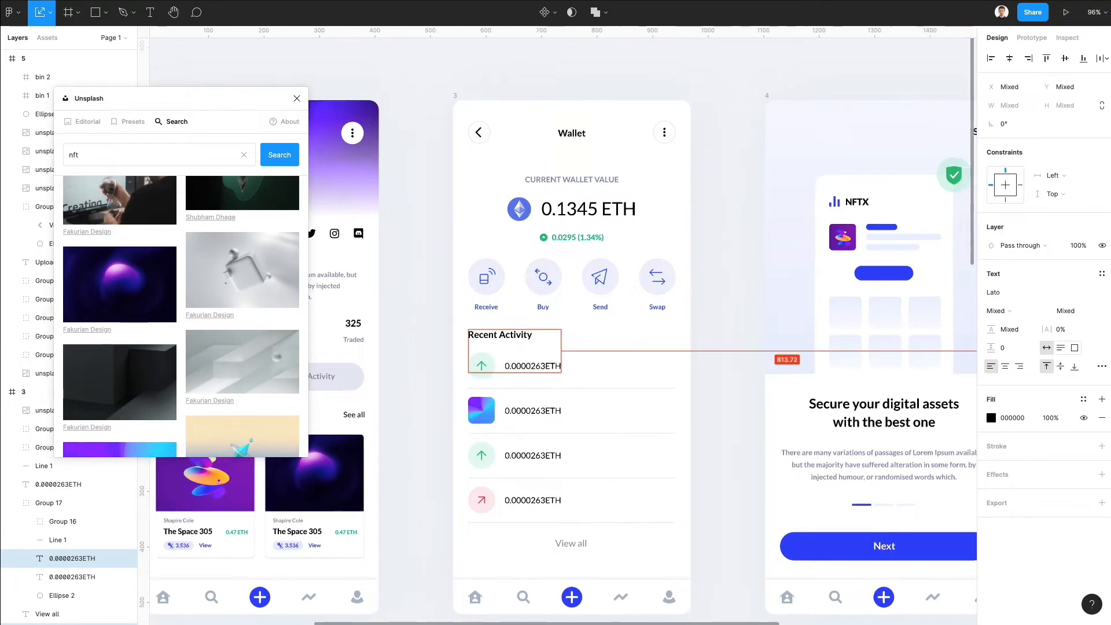
# Set the Label field box to corner radius 6 with a 1.5-weight light grey border
pyautogui.hscroll(3)
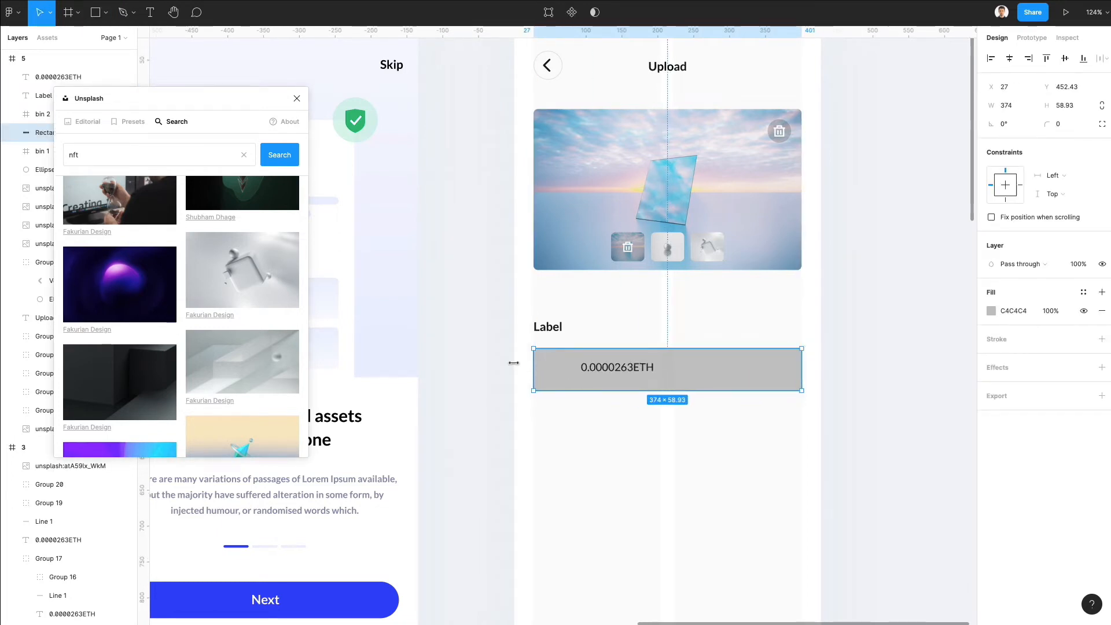
pyautogui.click(991, 311)
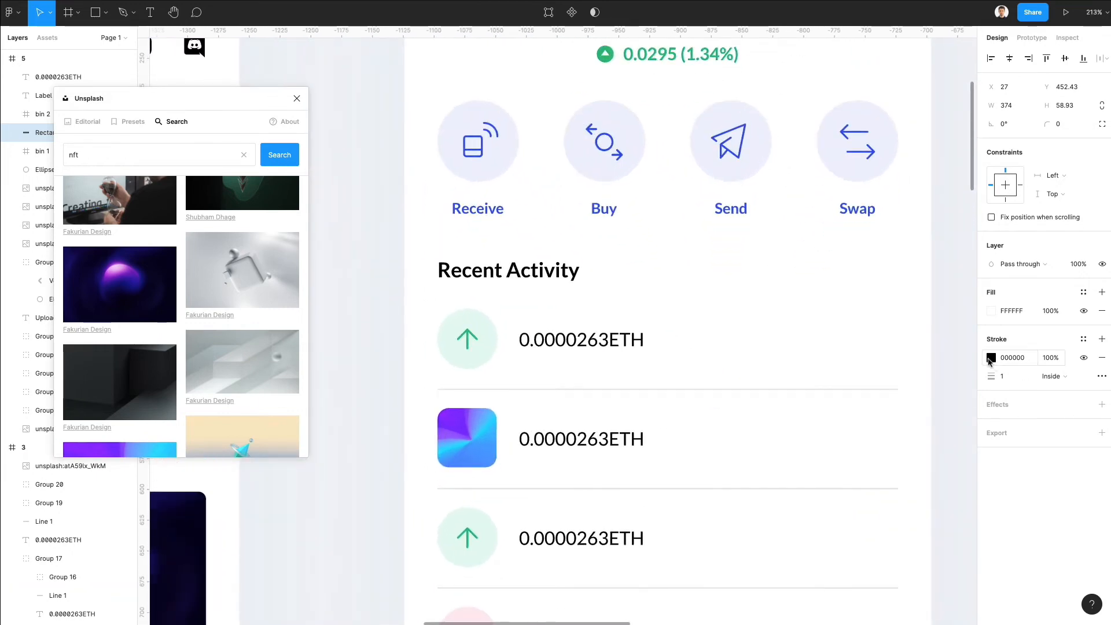
pyautogui.click(991, 357)
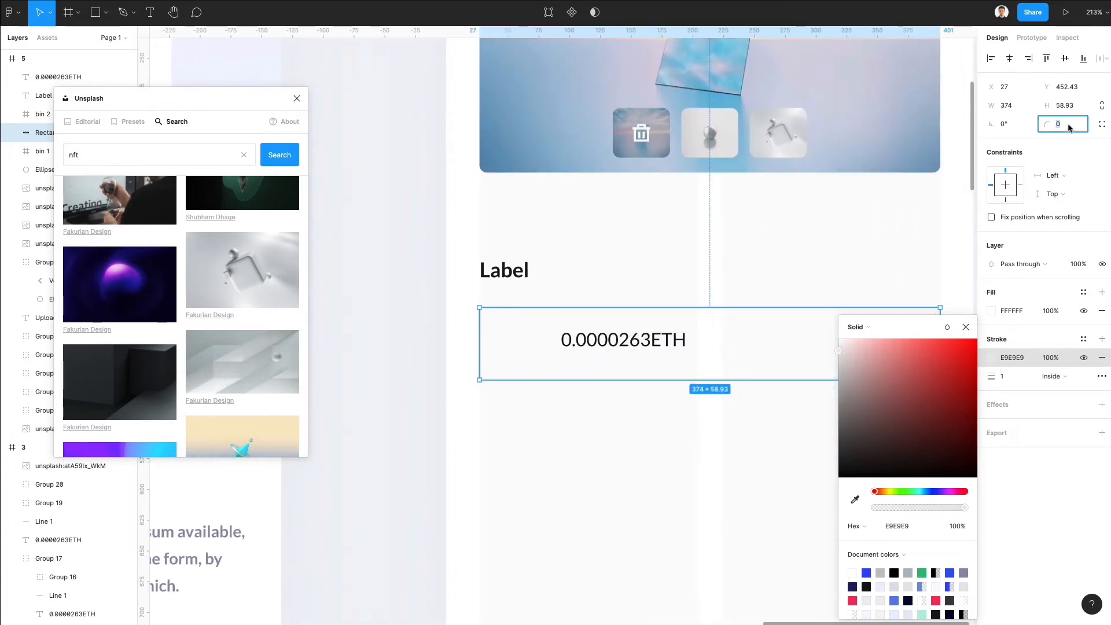
pyautogui.click(1006, 376)
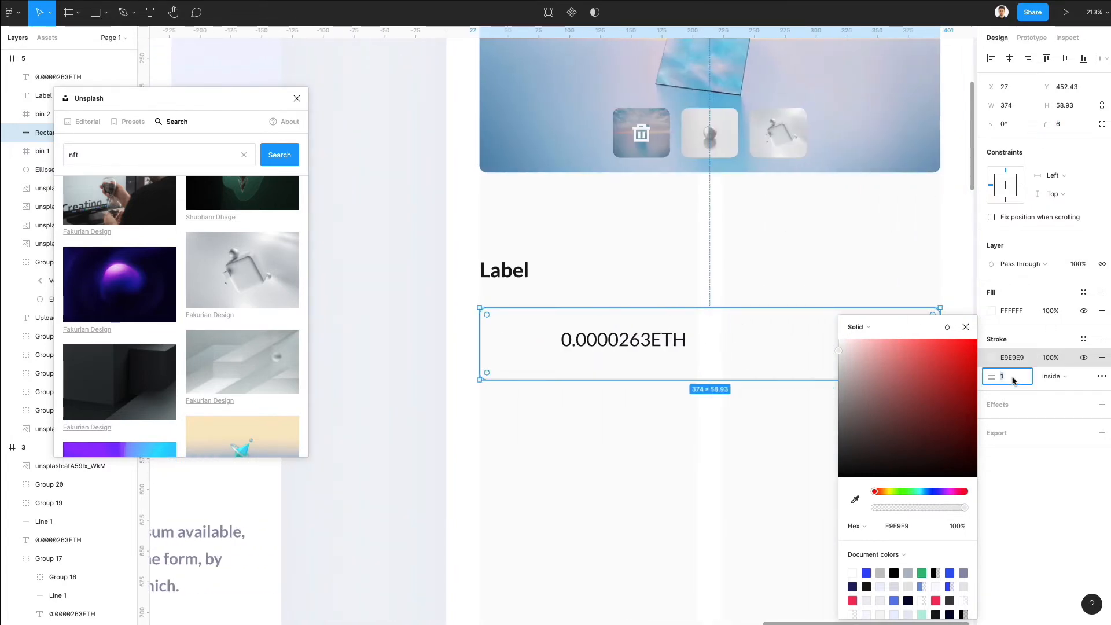
pyautogui.write('1.5')
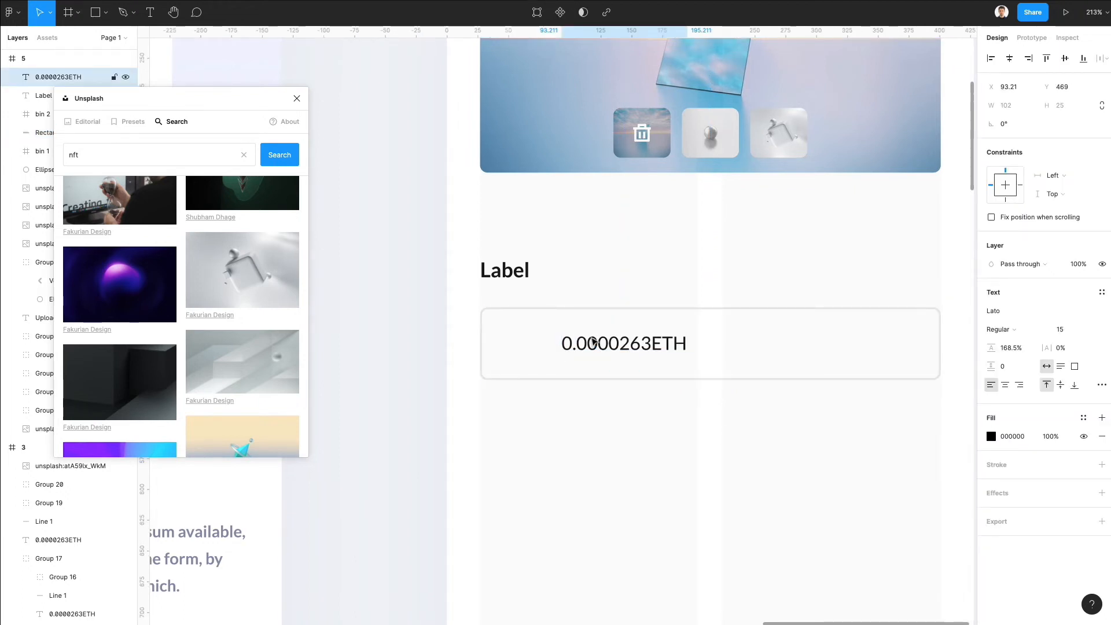
# Replace the first field's 0.0000263ETH text with 'The Space 305'
pyautogui.click(624, 344)
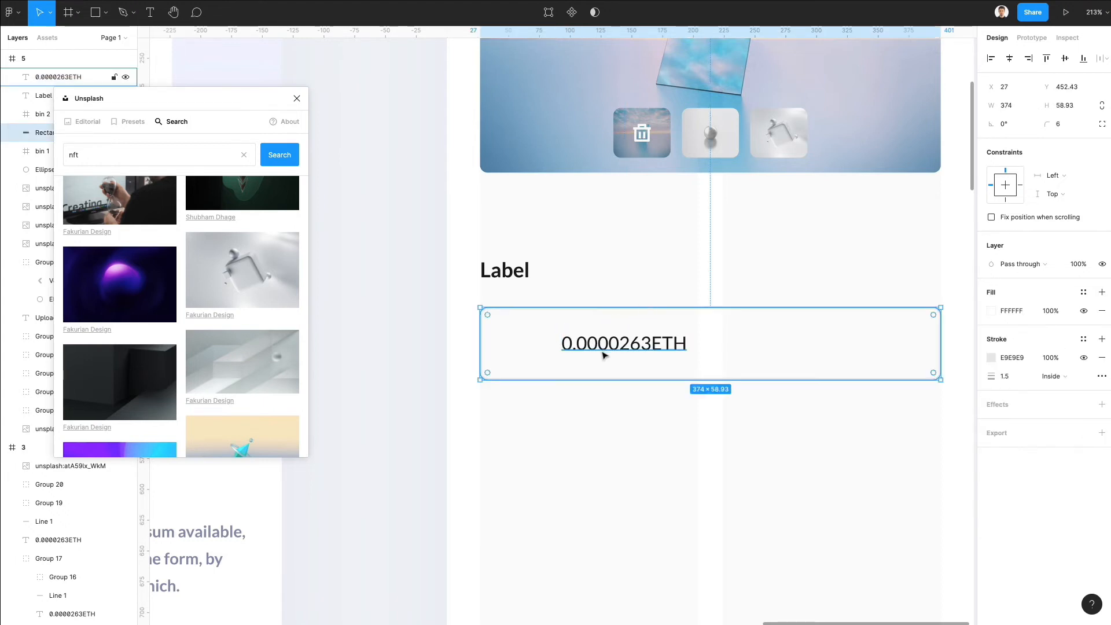
pyautogui.doubleClick(623, 343)
pyautogui.write('T')
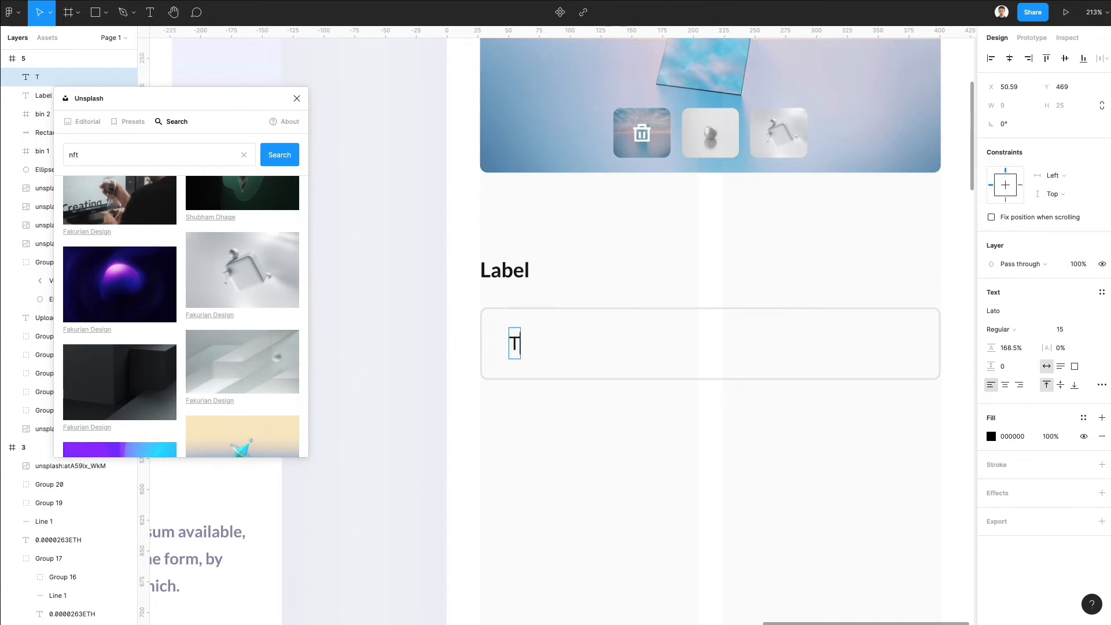
pyautogui.write('he Spa')
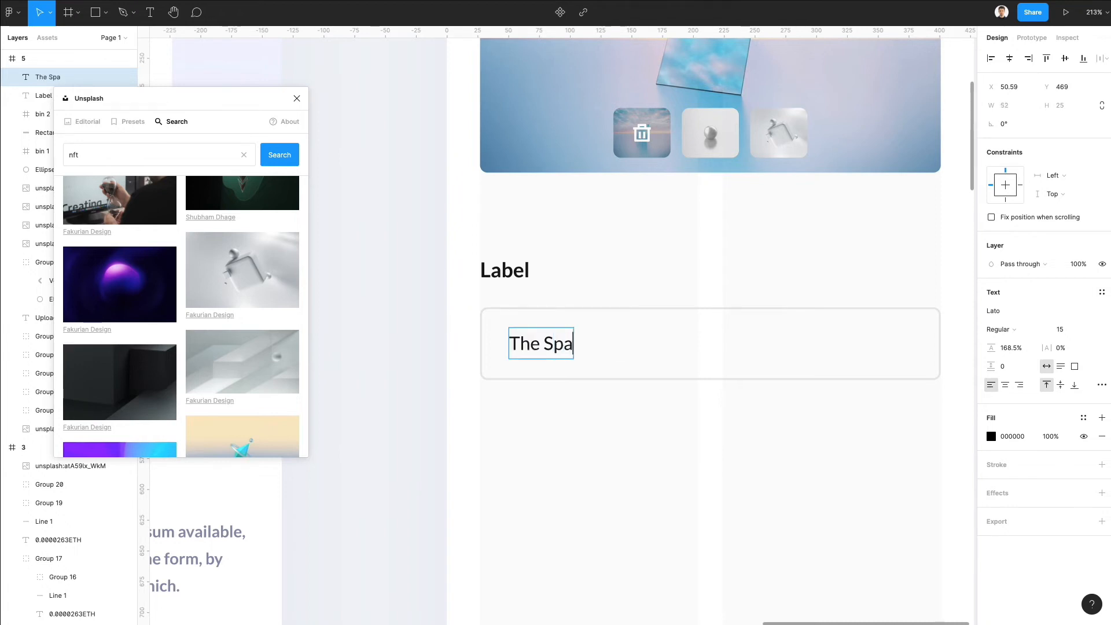
pyautogui.write('ce 30')
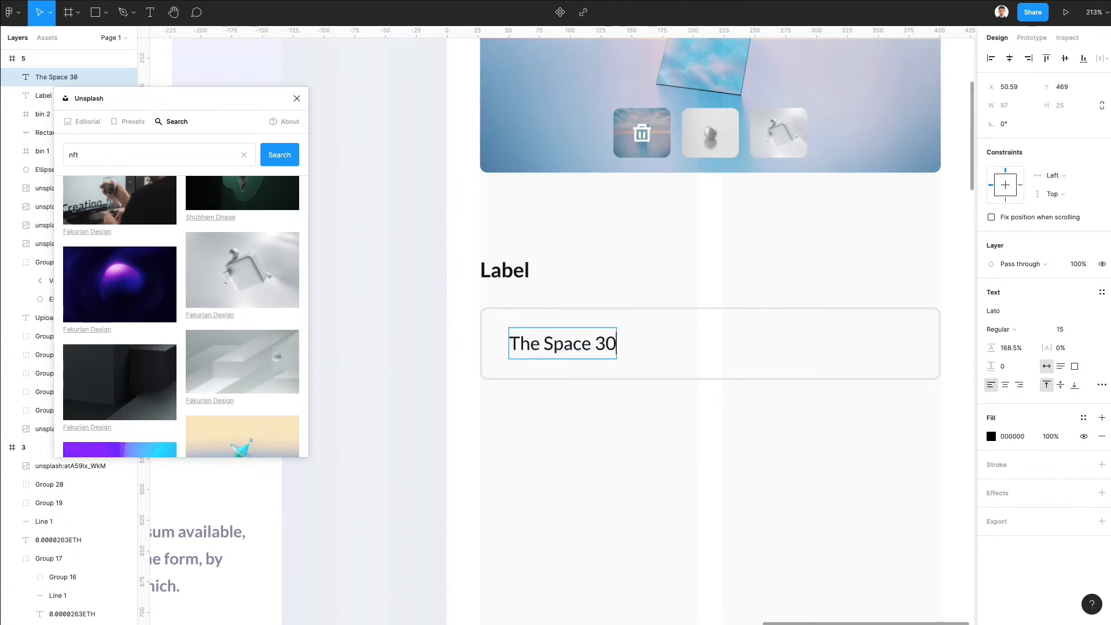
pyautogui.write('5')
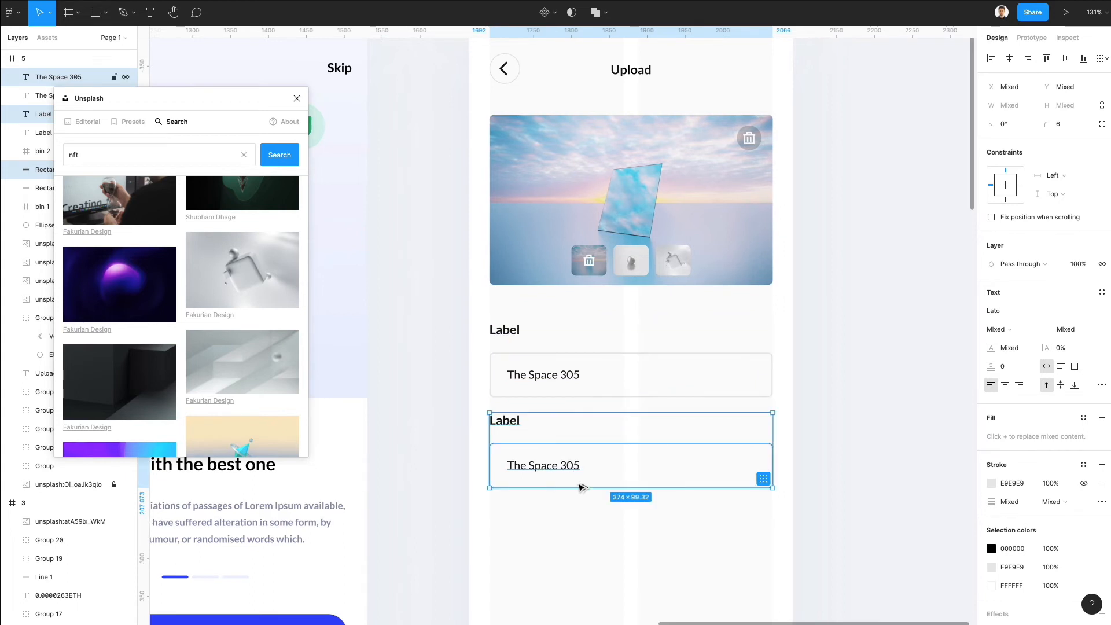
# Edit the duplicated second label and field to hold a Lorem Ipsum description
pyautogui.click(505, 420)
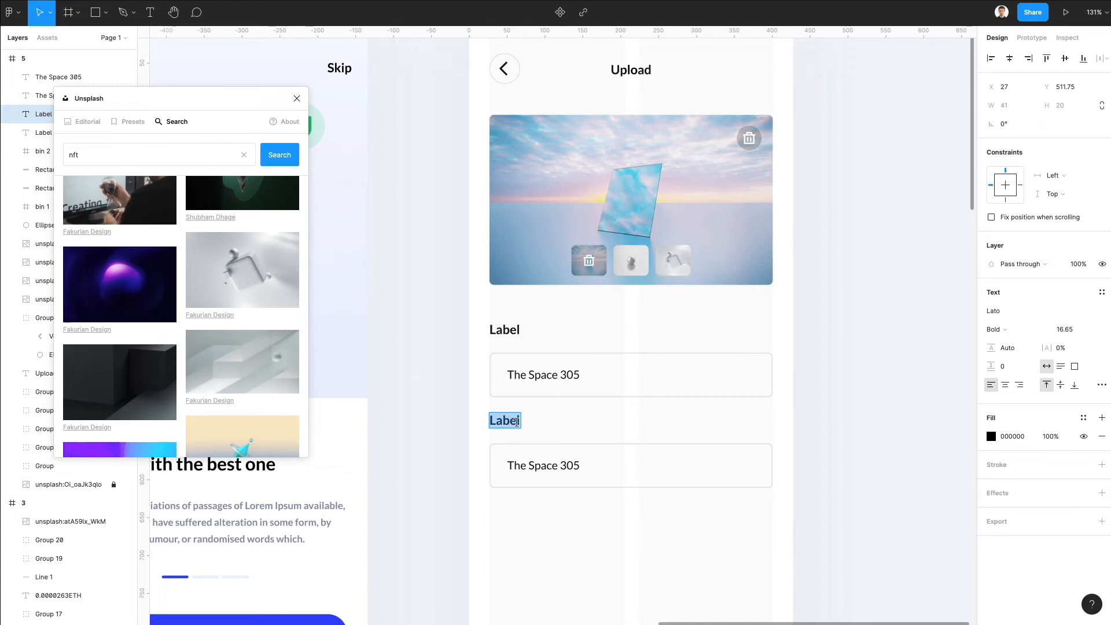
pyautogui.click(628, 465)
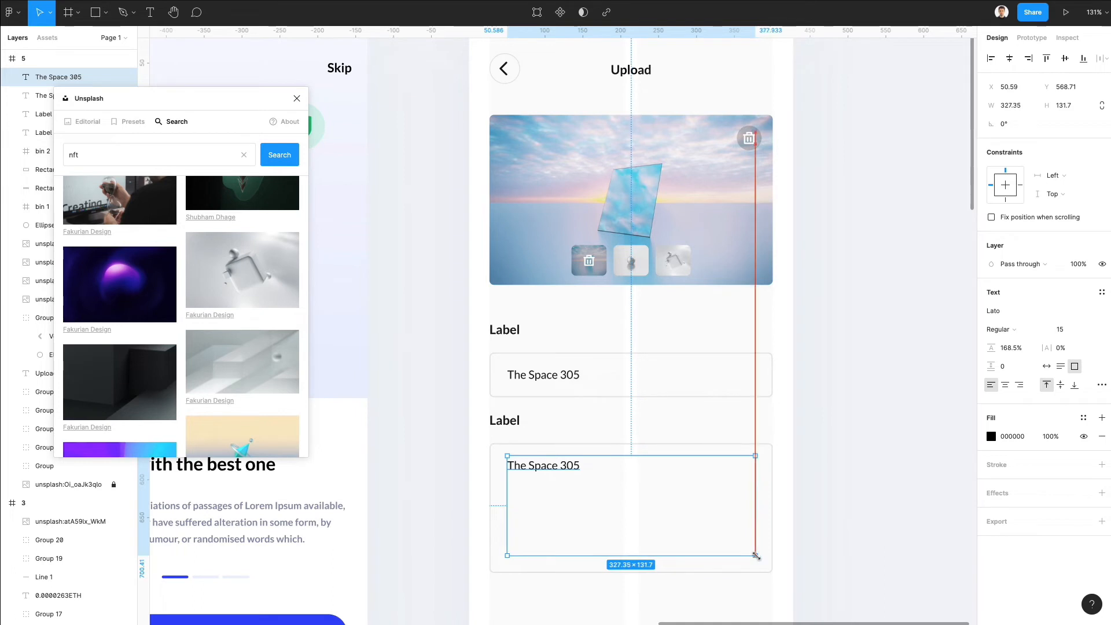
pyautogui.doubleClick(544, 464)
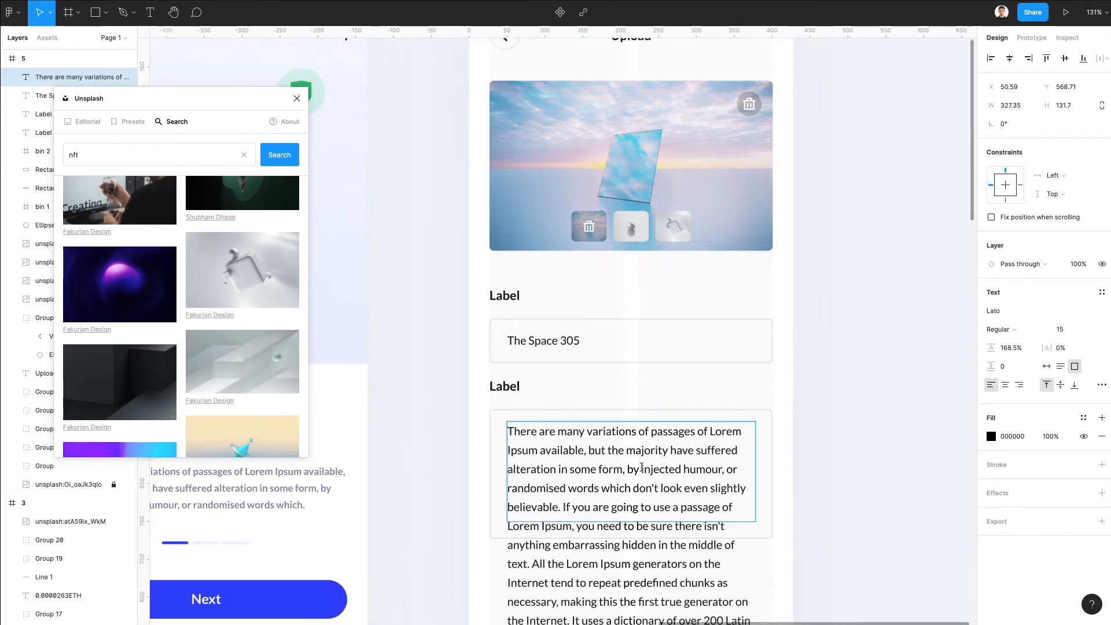
pyautogui.scroll(-3)
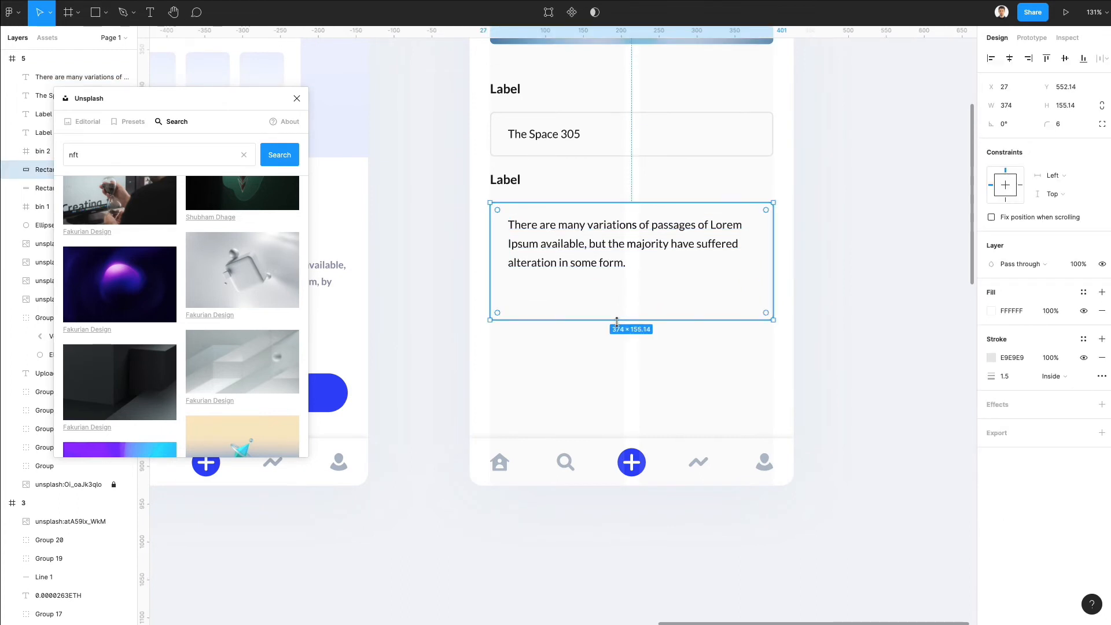
pyautogui.scroll(-3)
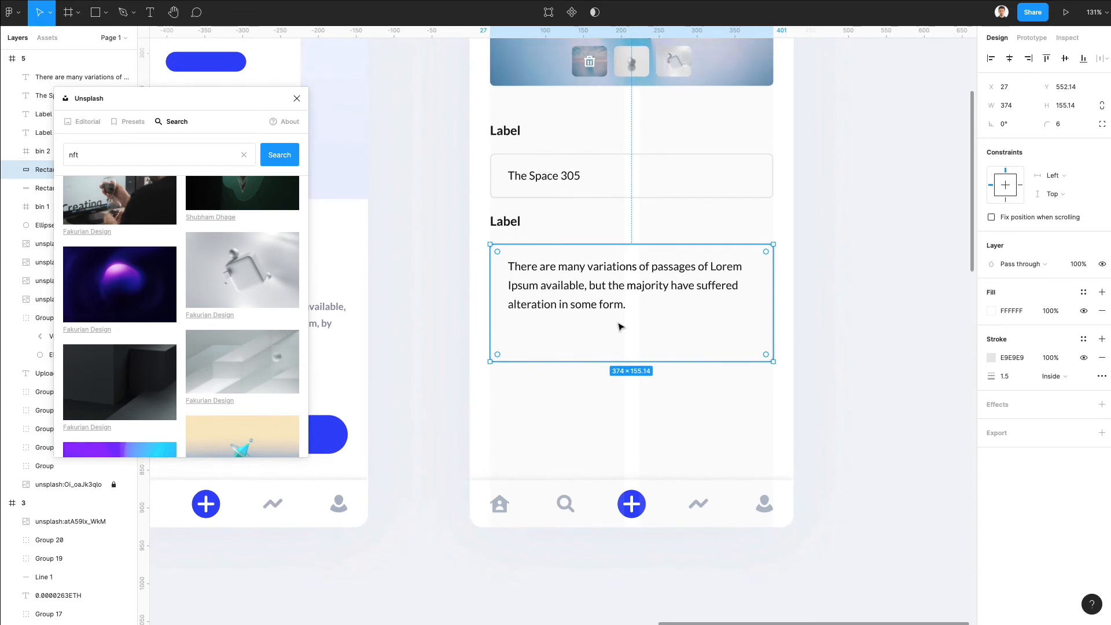
# Give the description field a border using the sampled blue accent colour
pyautogui.click(990, 357)
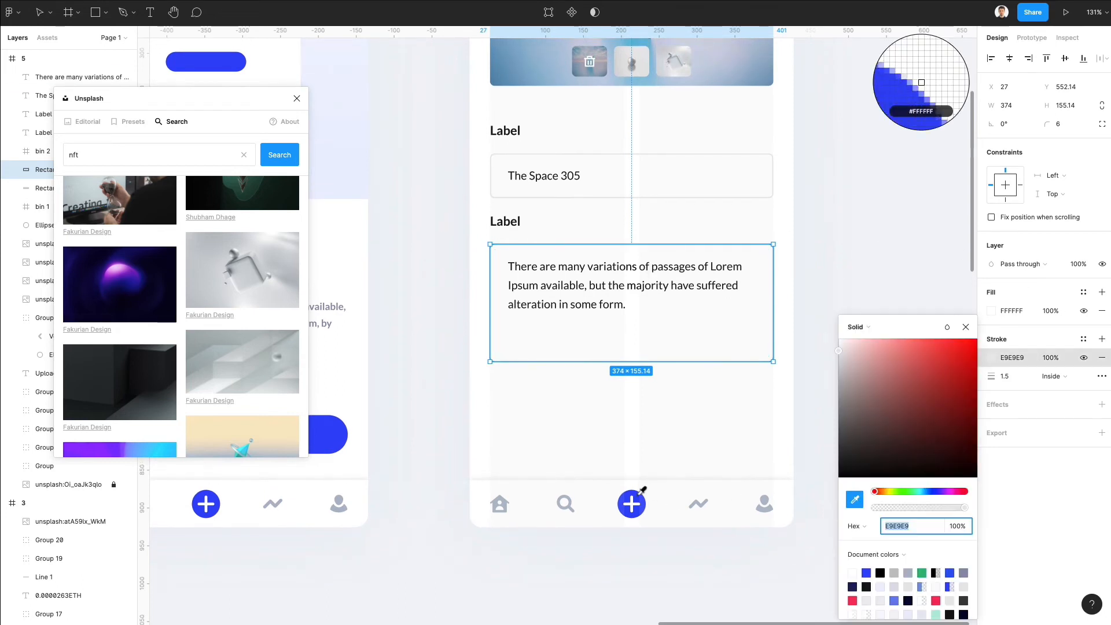
pyautogui.click(694, 427)
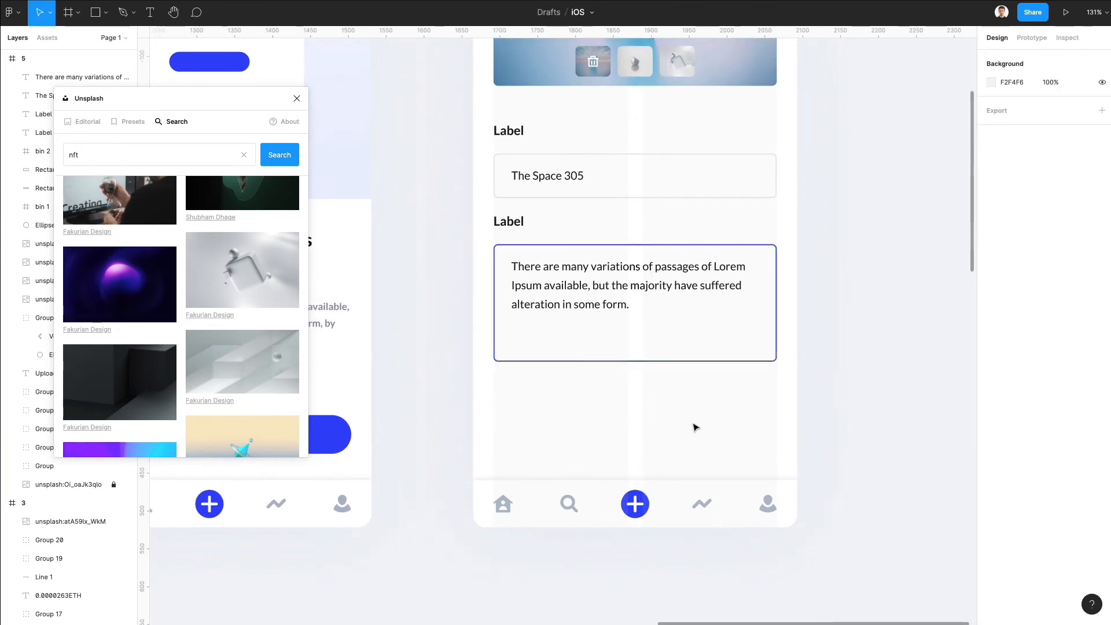
pyautogui.scroll(-3)
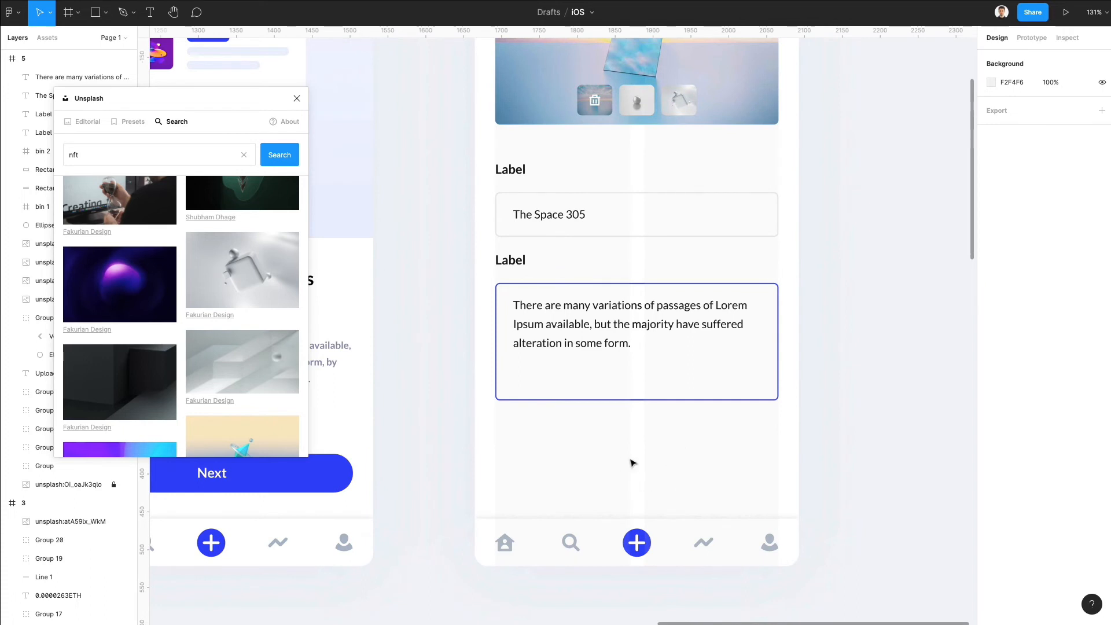
# Copy the label below the description field and retype it as 'Expire after'
pyautogui.click(510, 259)
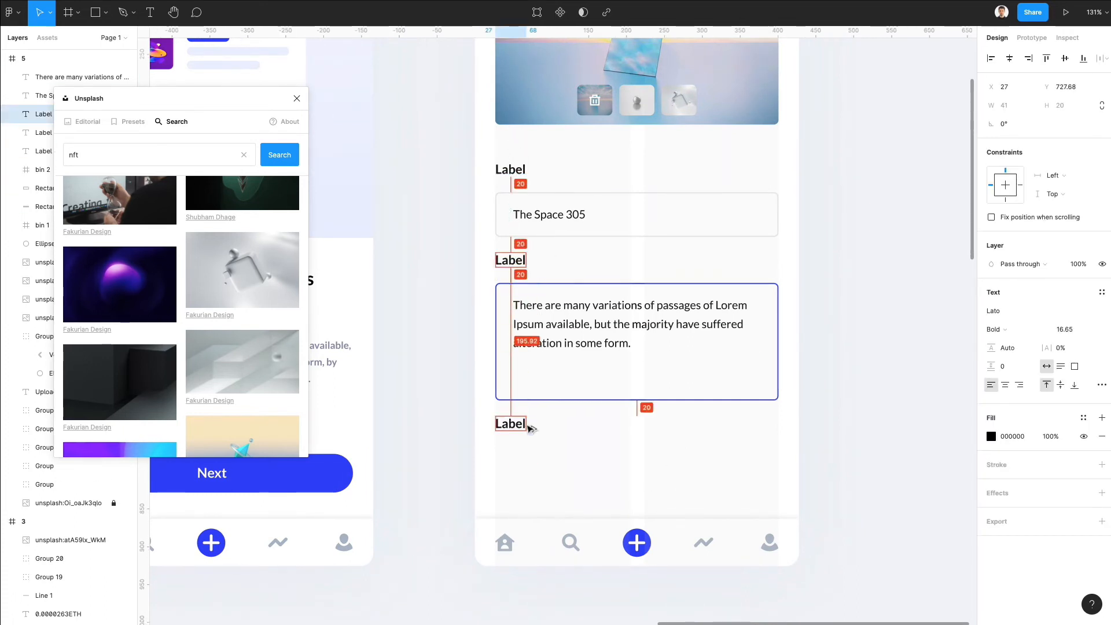
pyautogui.click(510, 424)
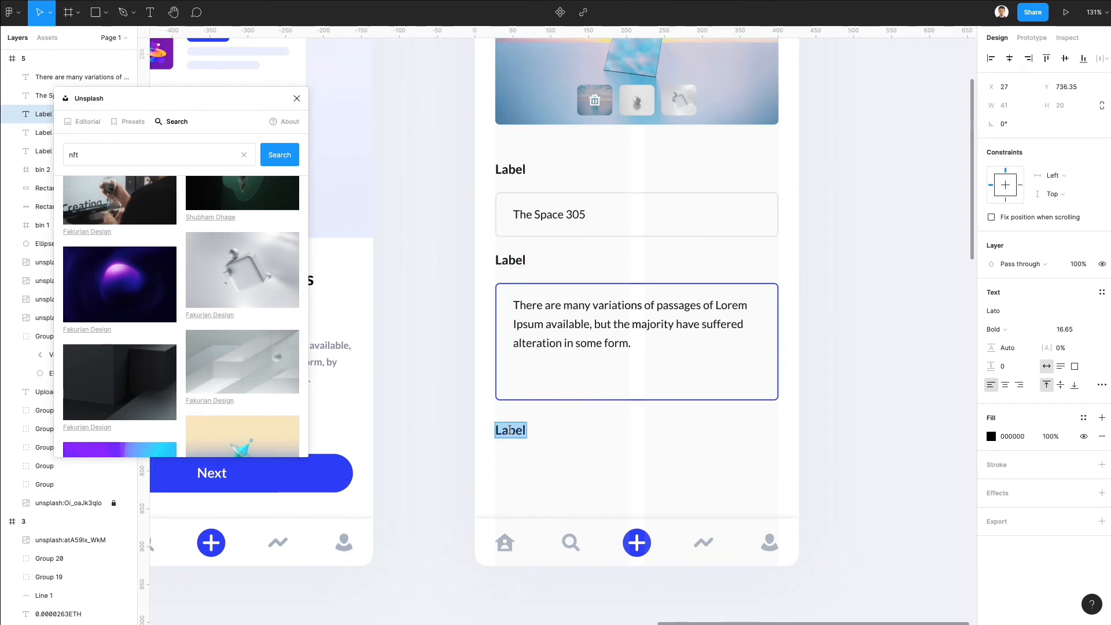
pyautogui.write('Expire')
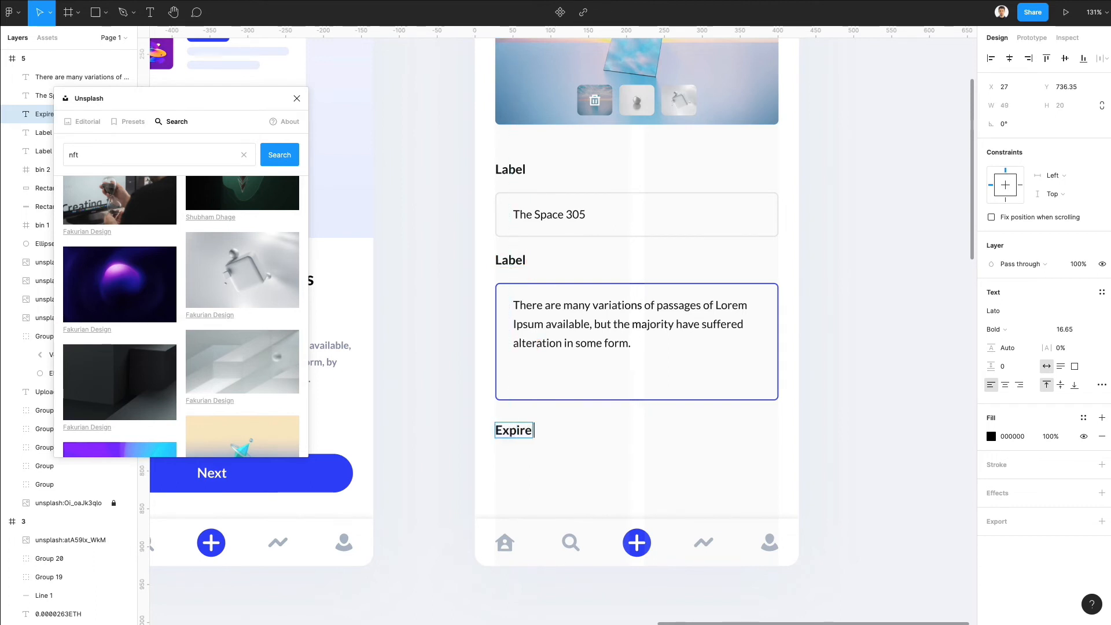
pyautogui.write('after')
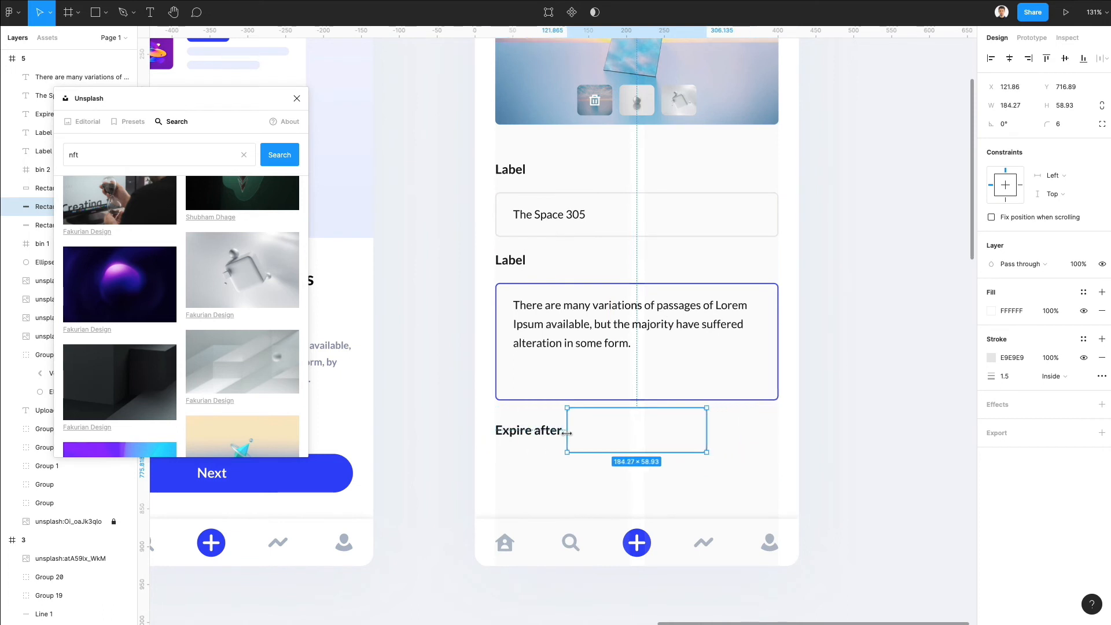
# Resize the box into a green-filled switch track with a borderless white knob
pyautogui.moveTo(635, 410); pyautogui.dragTo(614, 414)
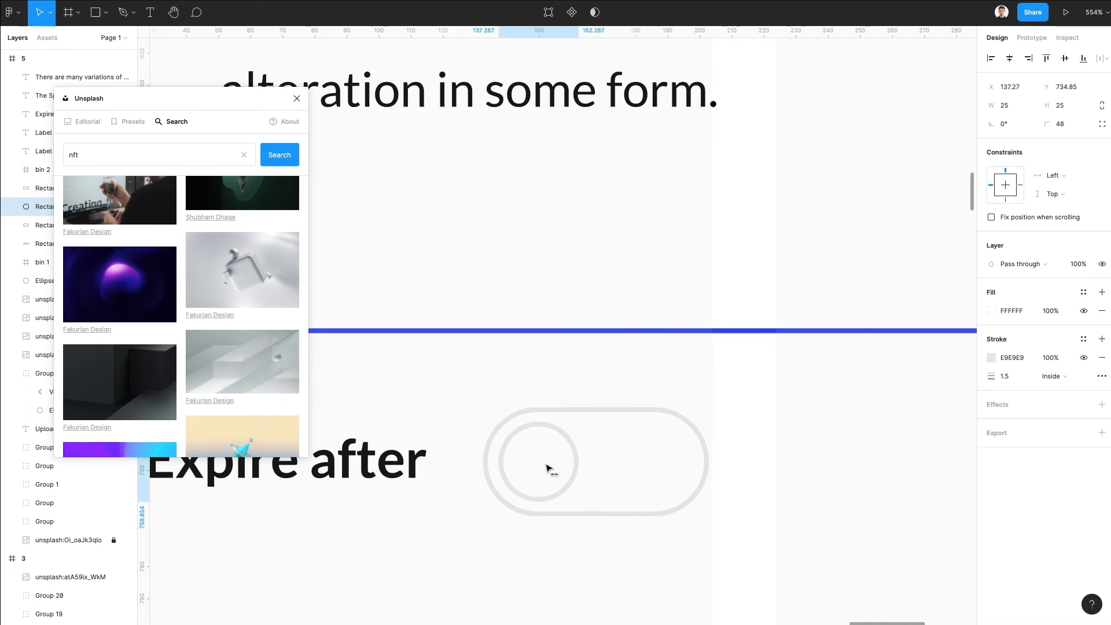
pyautogui.click(544, 460)
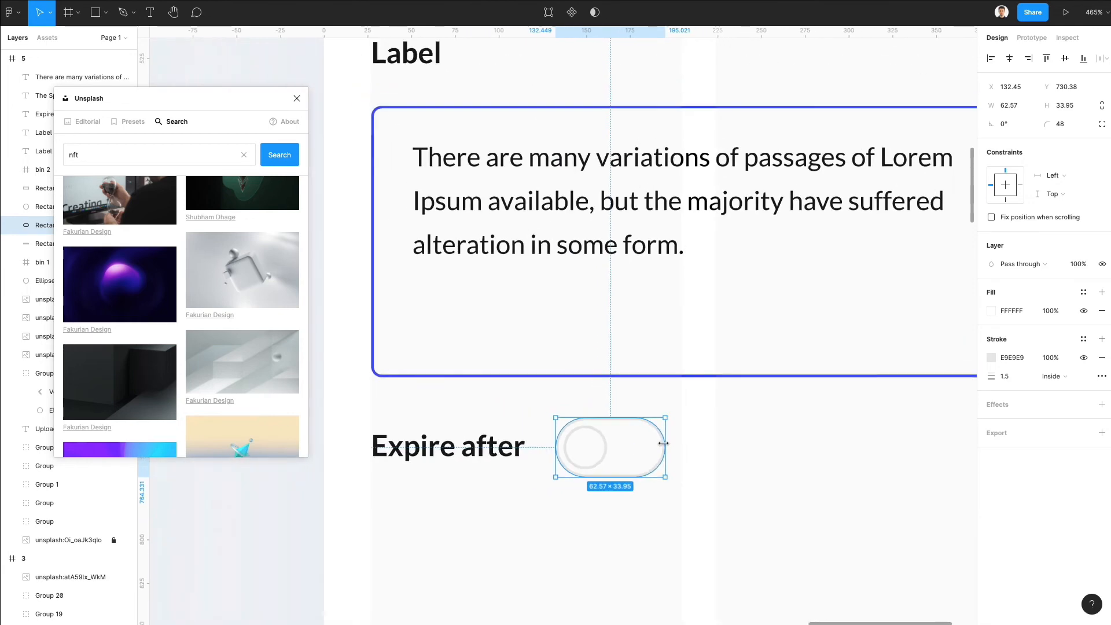
pyautogui.click(990, 310)
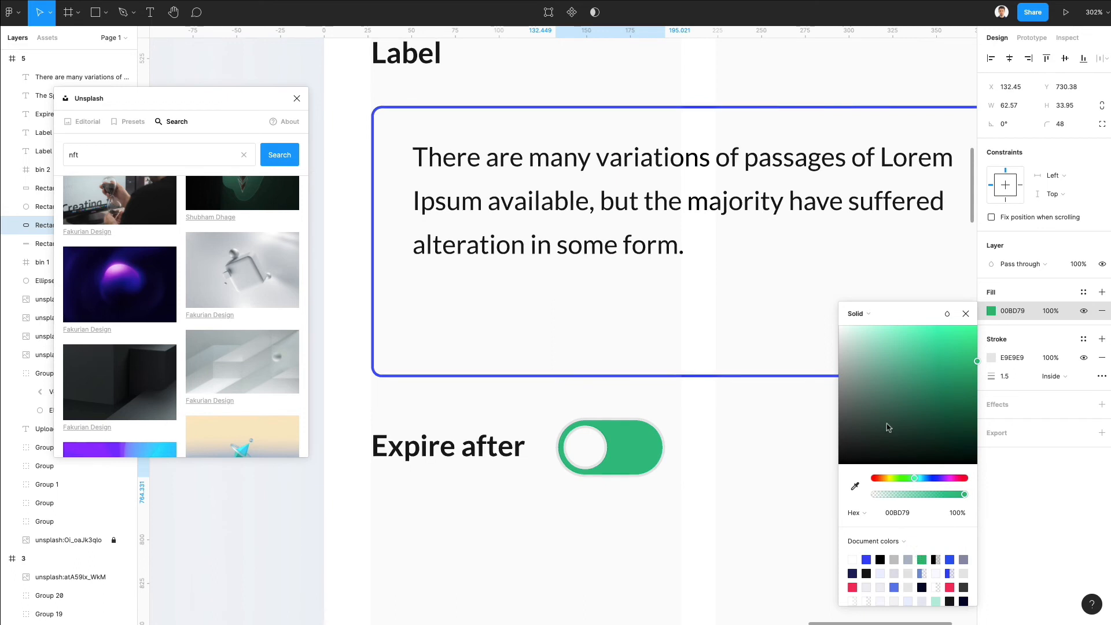
pyautogui.click(609, 447)
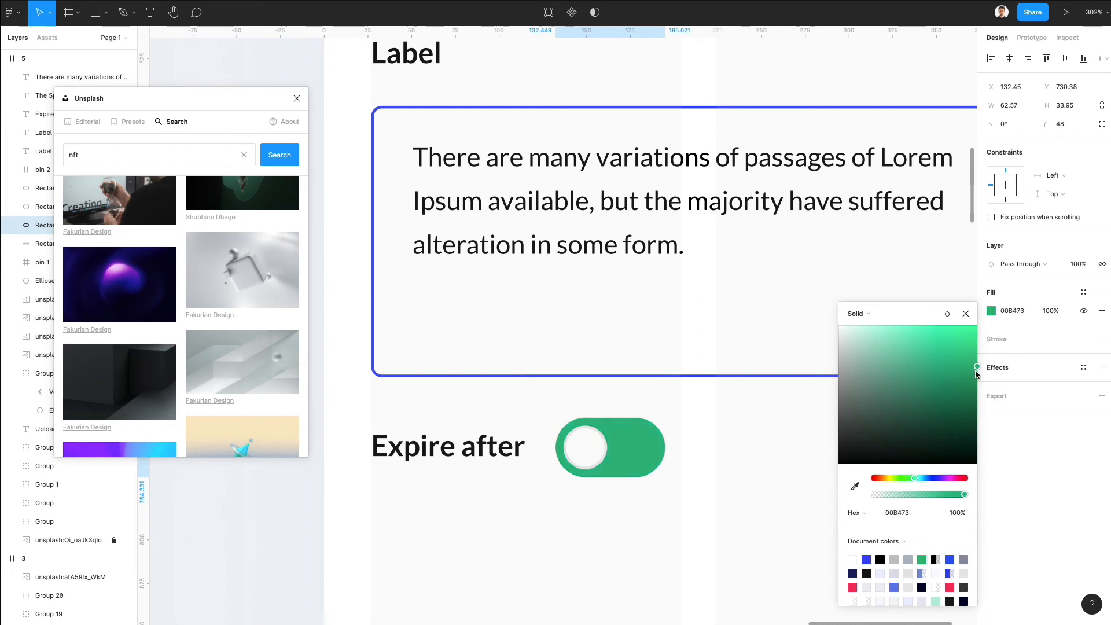
pyautogui.click(609, 447)
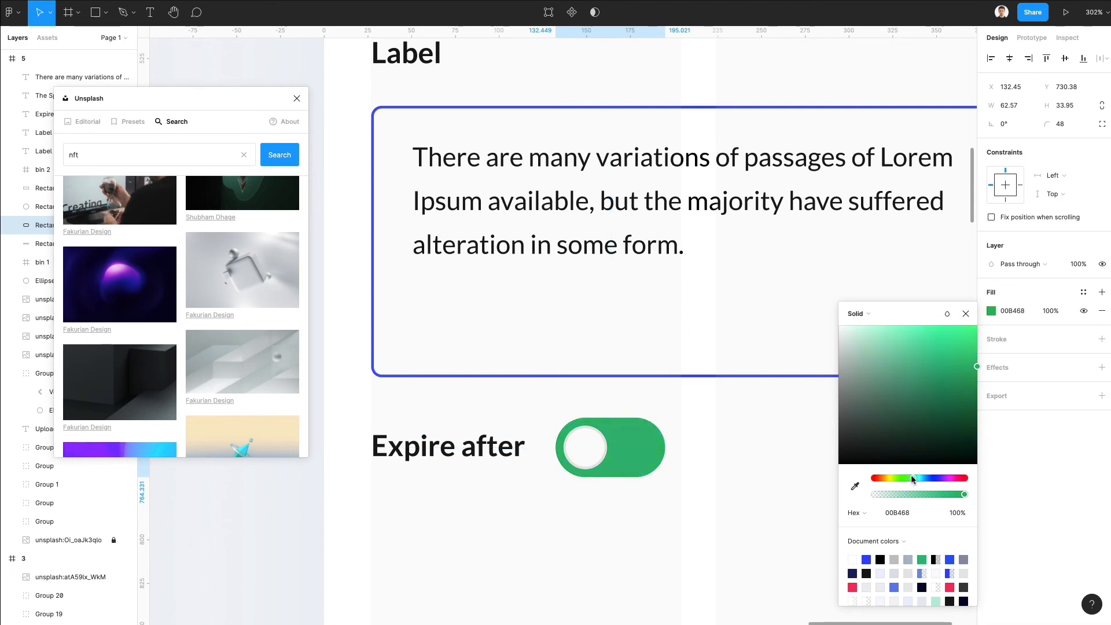
pyautogui.click(585, 447)
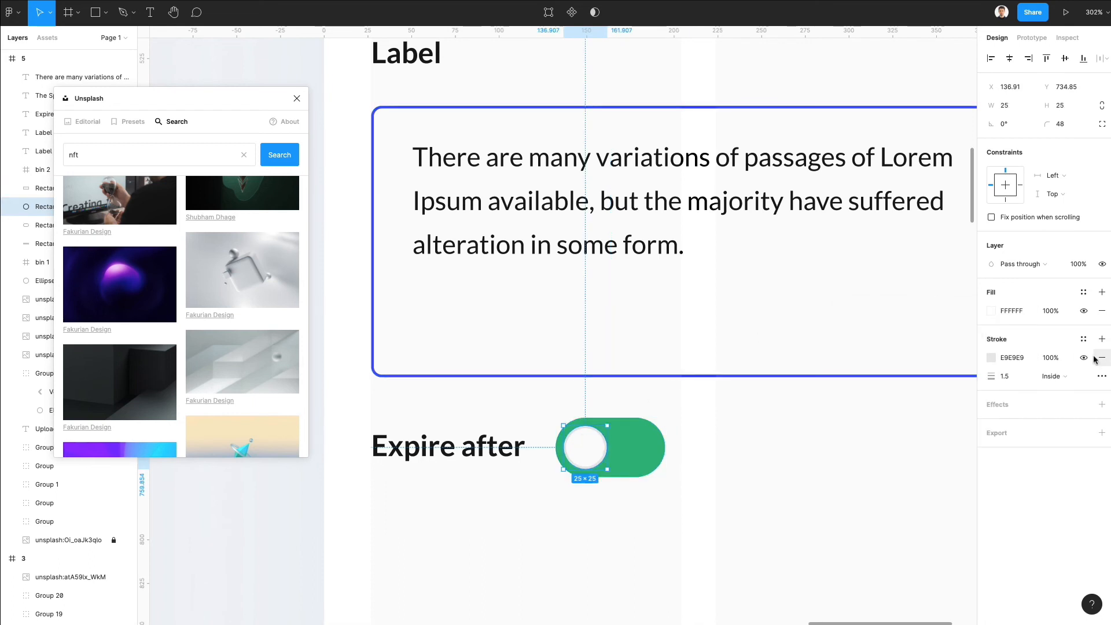
pyautogui.click(991, 356)
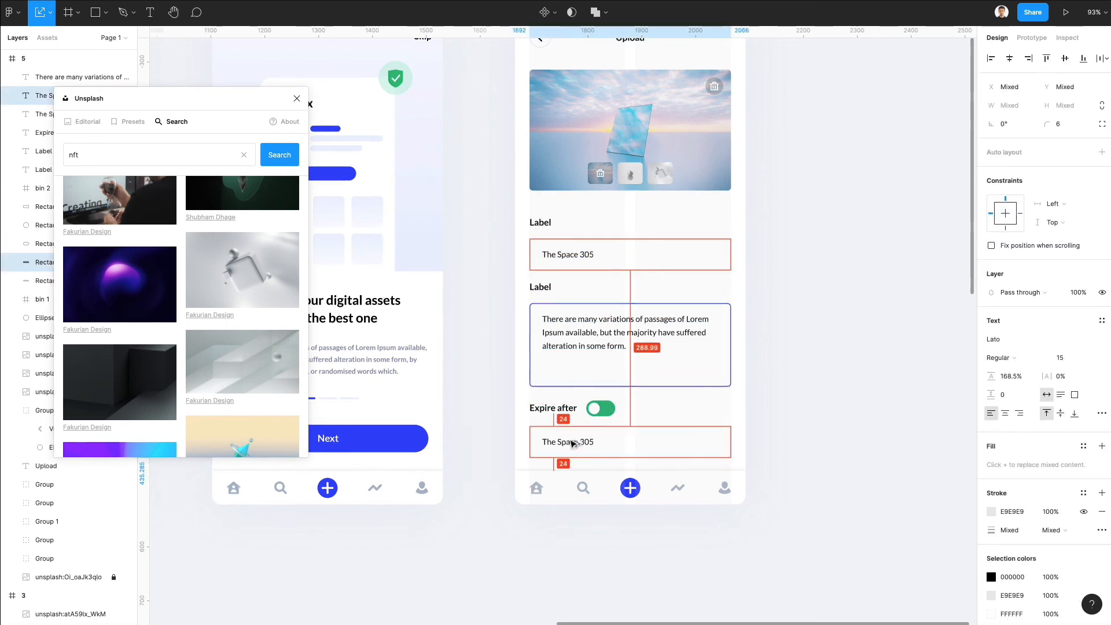
# Change the copied field below the toggle to read '7 Days' with a chevron
pyautogui.doubleClick(567, 441)
pyautogui.write('7 Days')
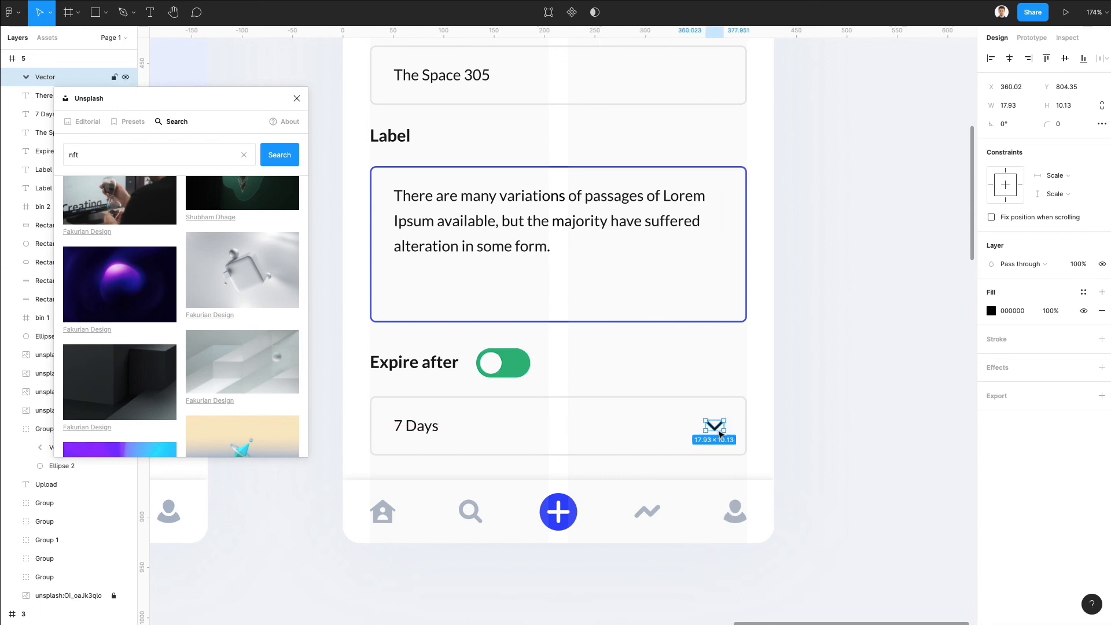
pyautogui.click(845, 389)
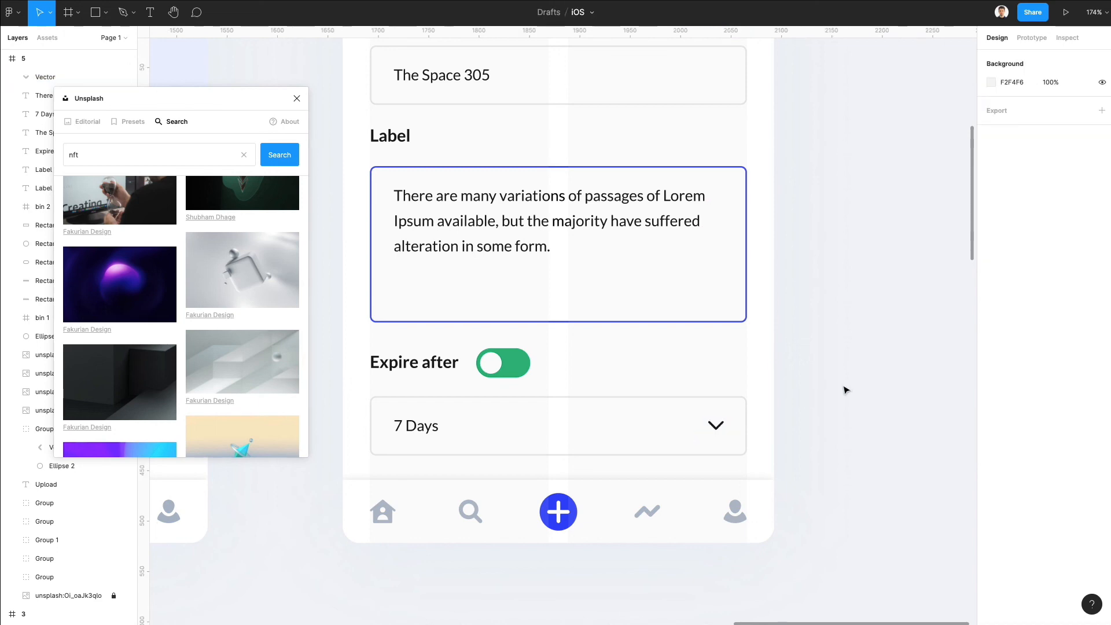